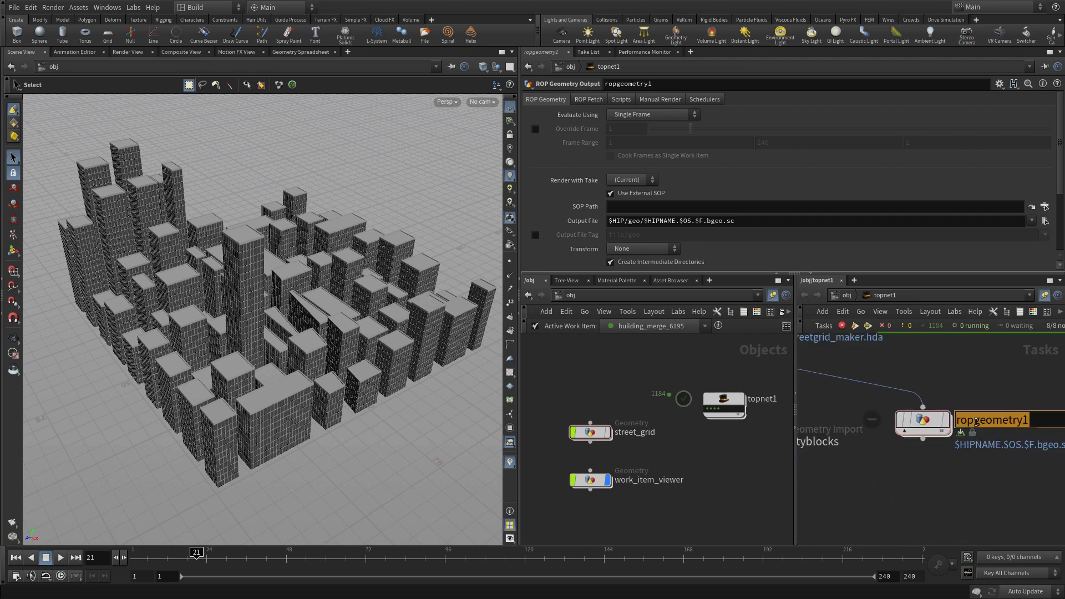
pyautogui.write('build_streets')
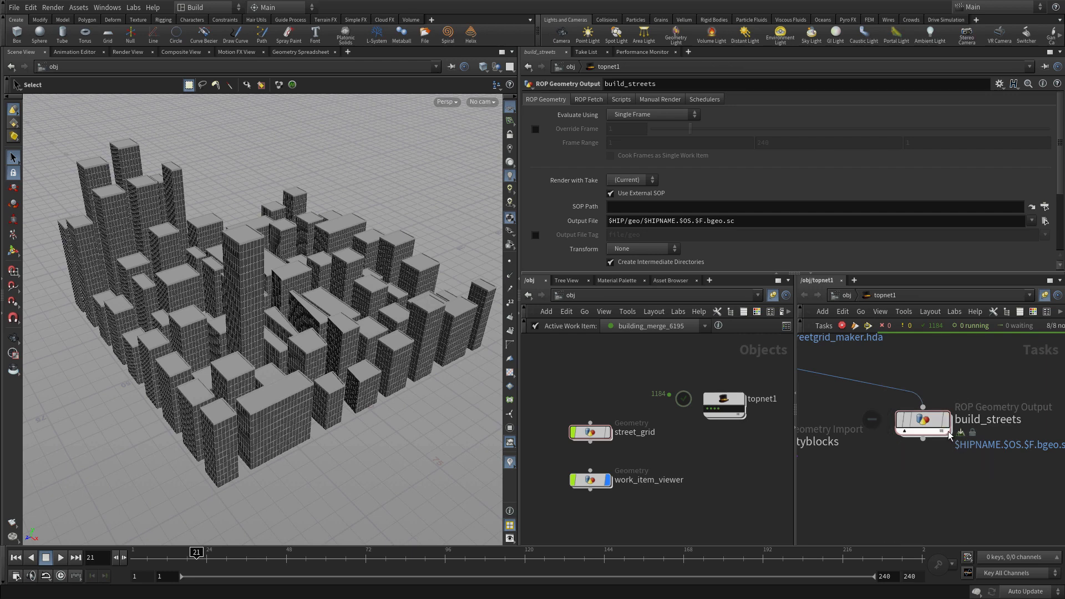
pyautogui.click(921, 421)
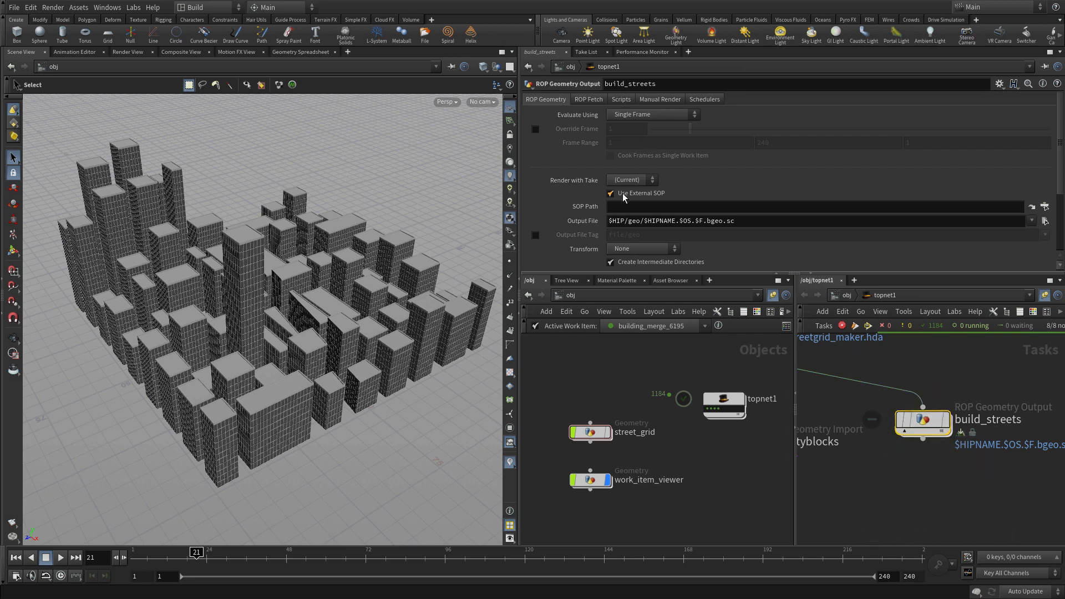
pyautogui.click(611, 194)
pyautogui.write('`@wedgenum`')
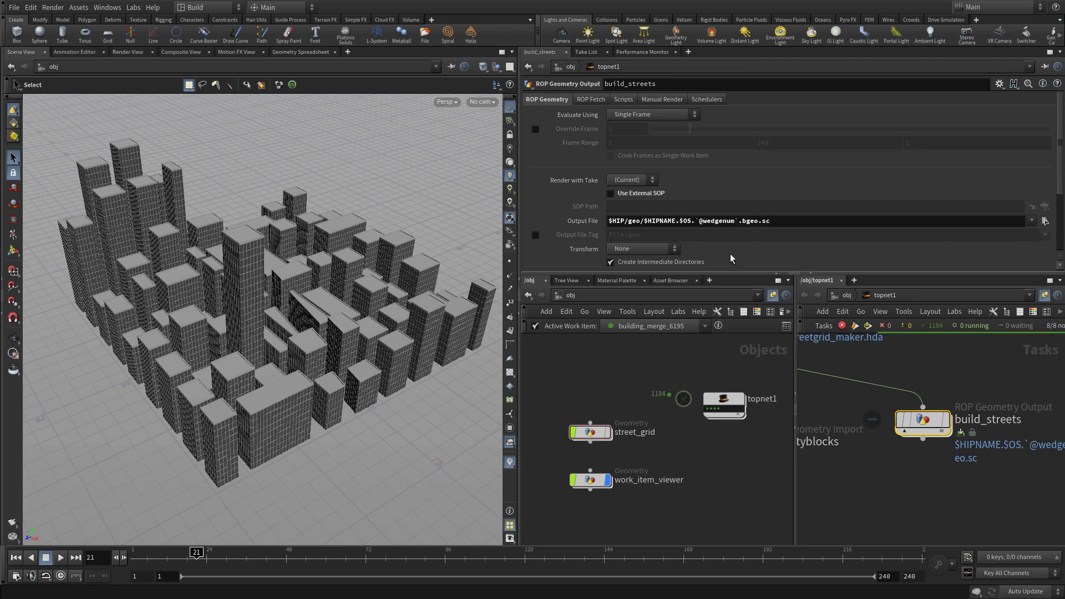
pyautogui.moveTo(600, 103)
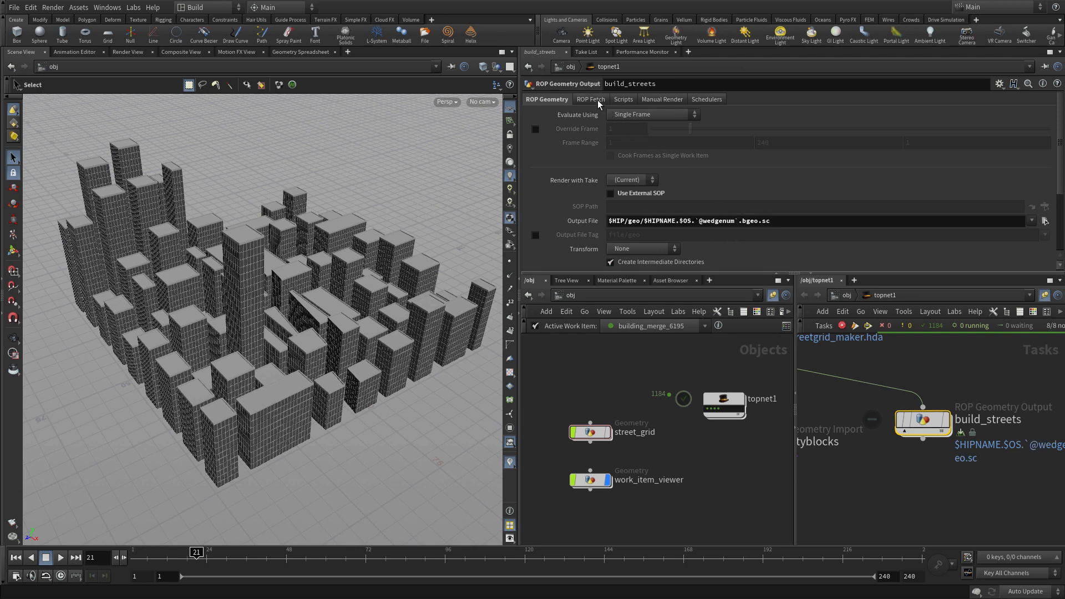
# Step: Set build_streets to Write Files with a Service cook type, then save and continue cooking
pyautogui.click(590, 99)
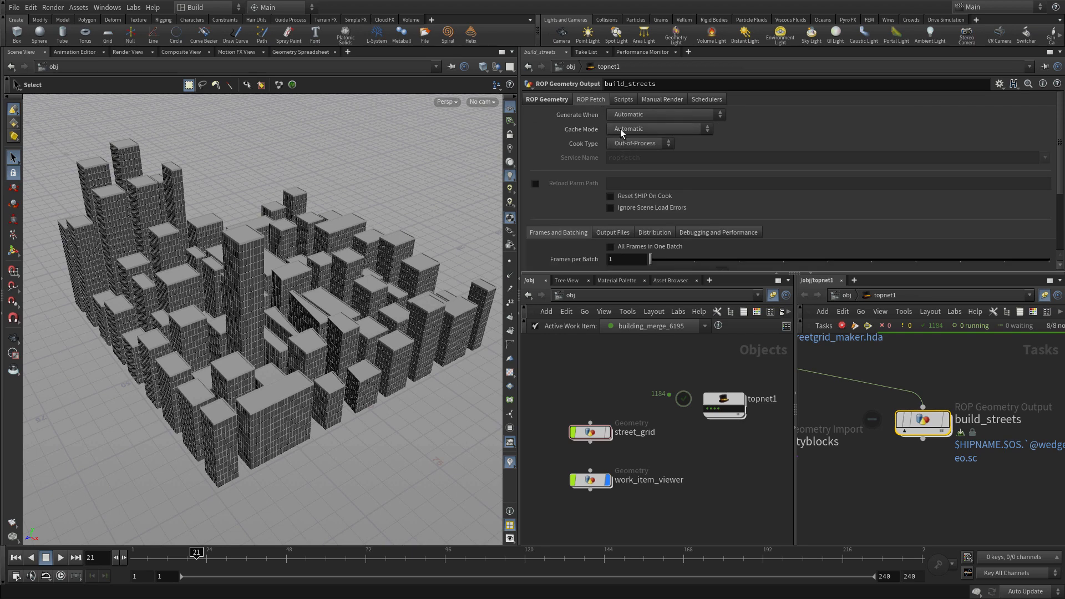
pyautogui.click(657, 128)
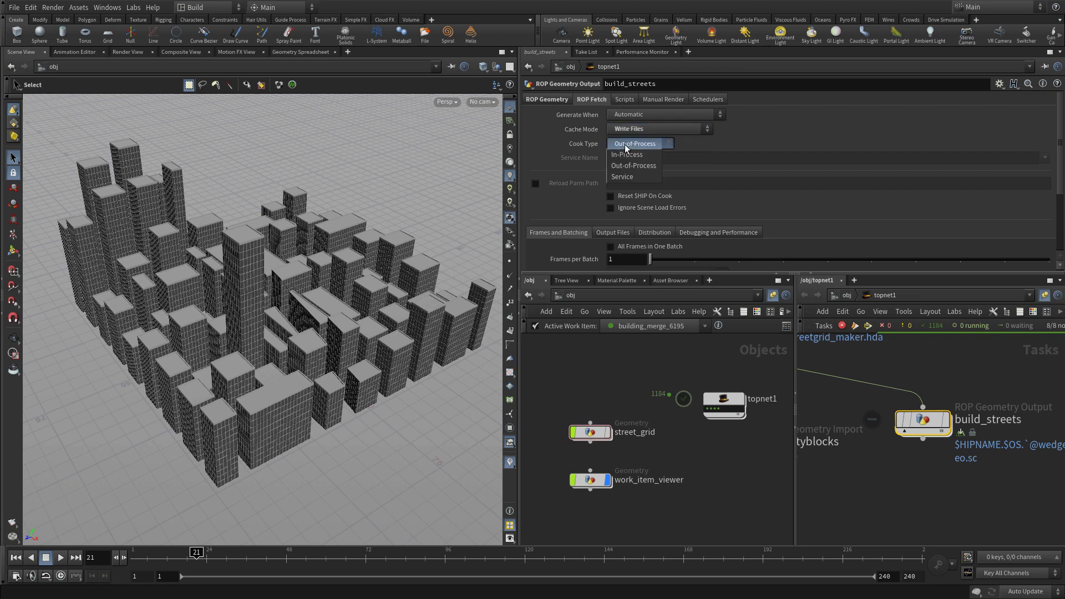
pyautogui.click(621, 176)
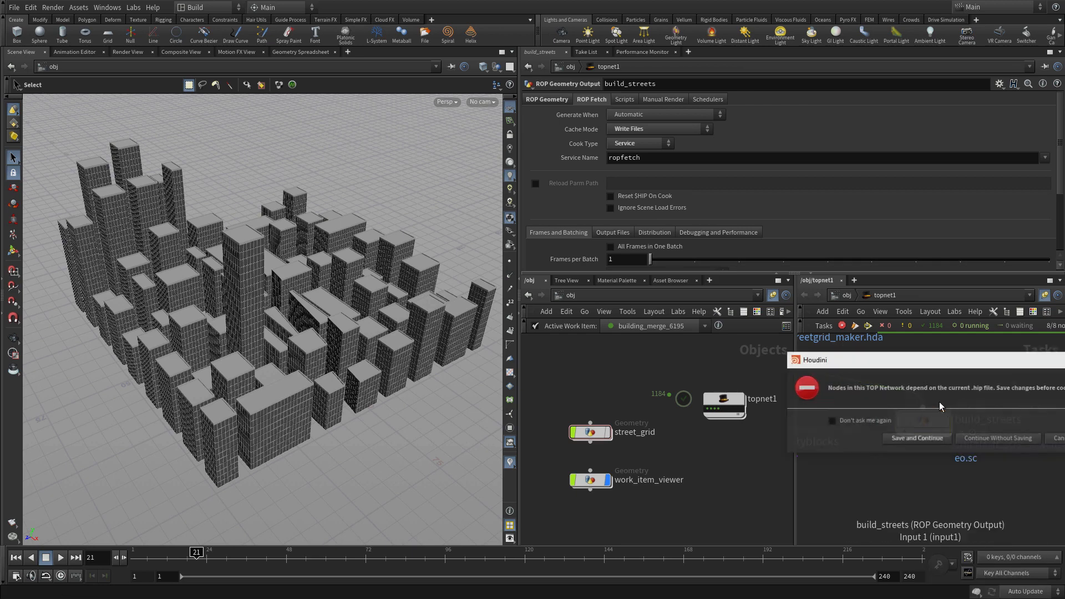
pyautogui.click(996, 438)
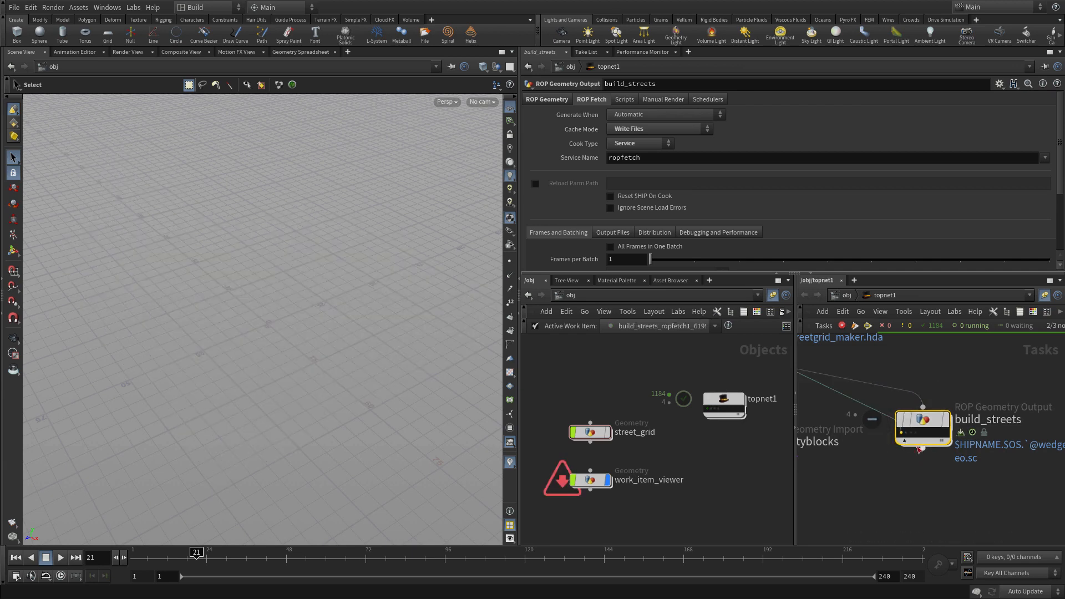
# Step: Inside build_streets, add a PolyExtrude between incoming and output1 with Distance -0.05
pyautogui.doubleClick(922, 427)
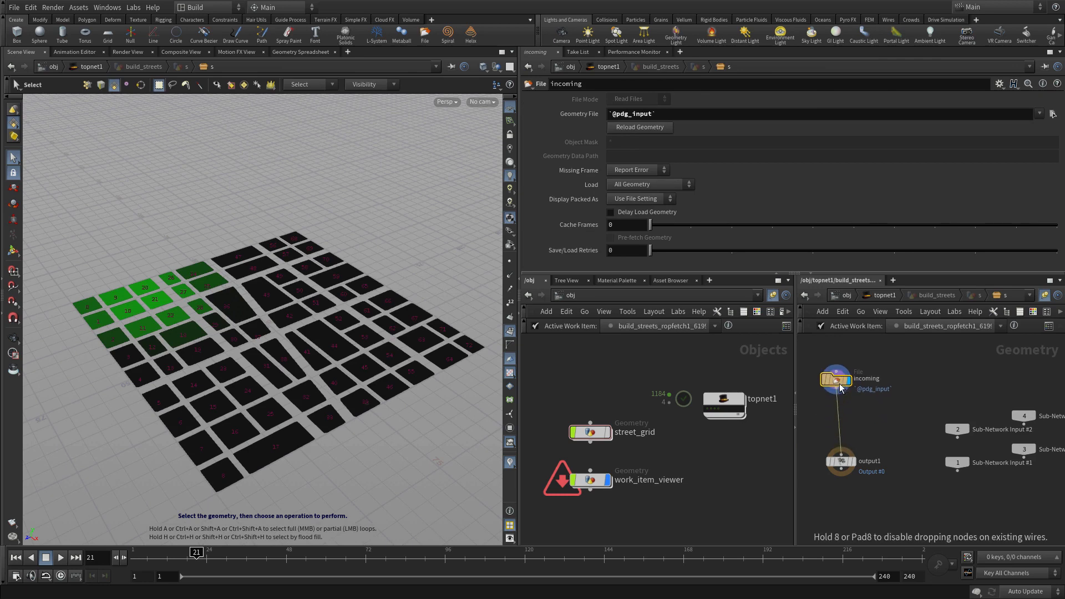
pyautogui.press('tab')
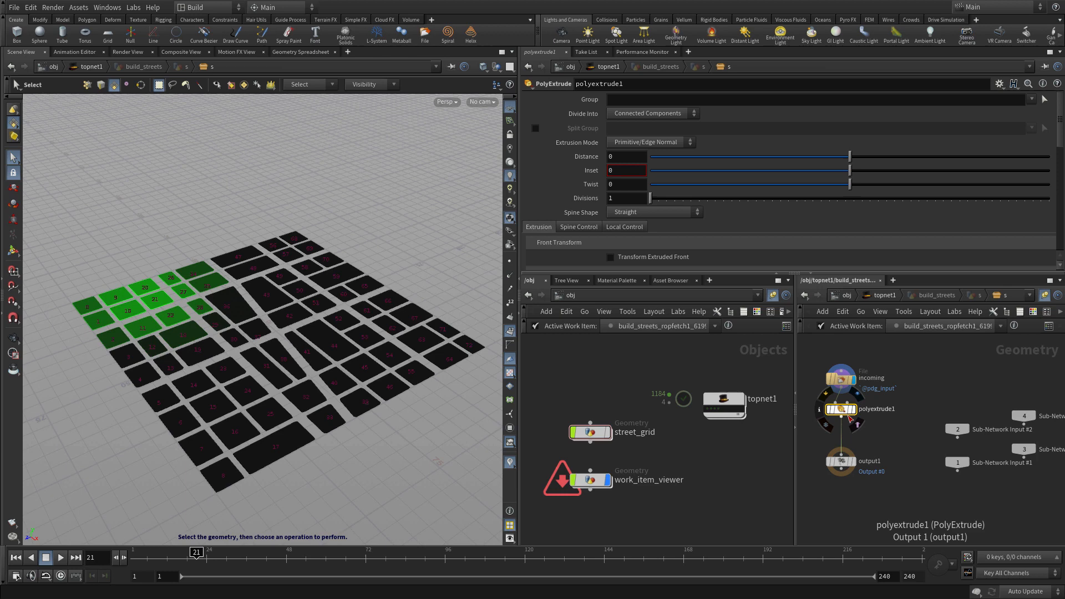
pyautogui.click(840, 375)
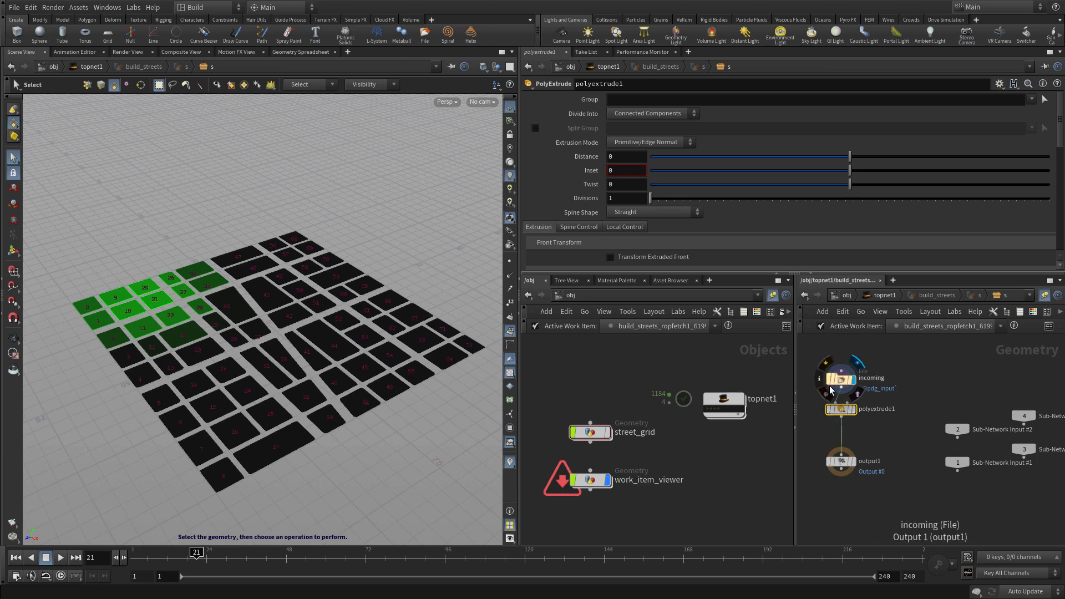
pyautogui.click(626, 157)
pyautogui.write('-')
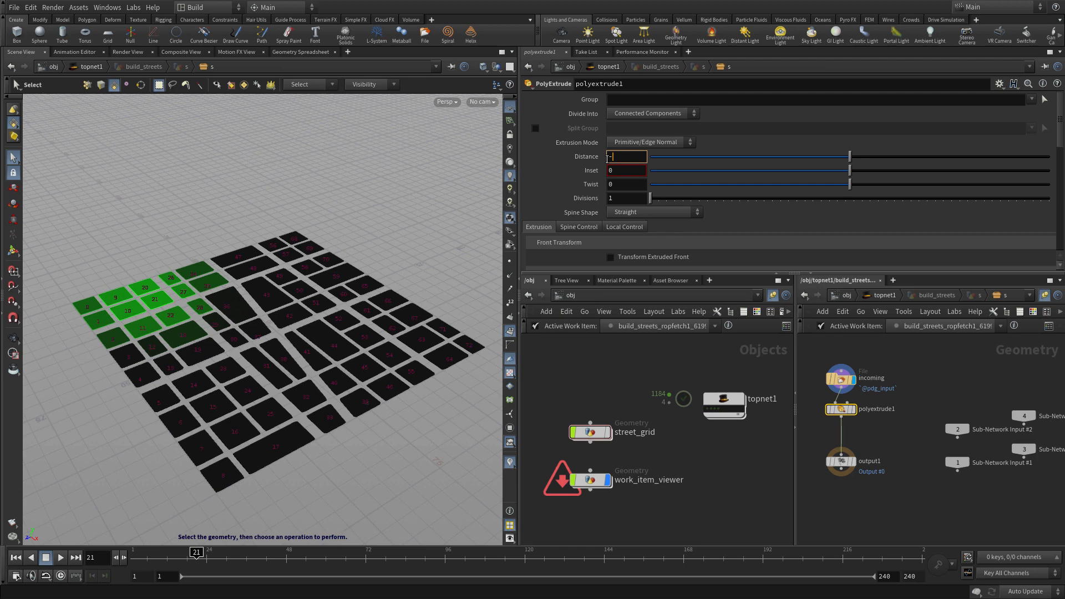
pyautogui.write('0.')
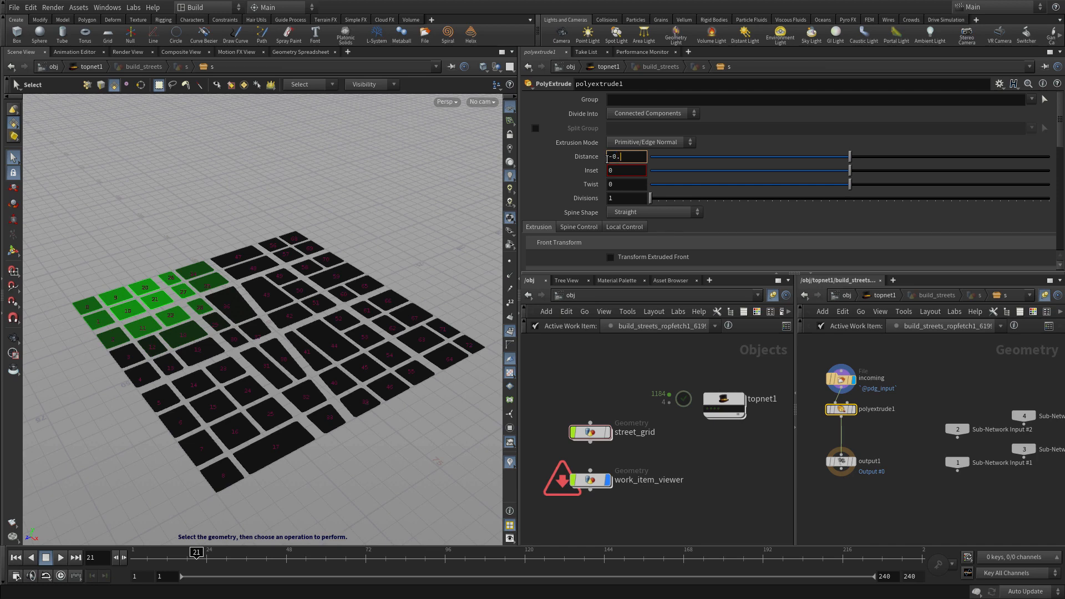
pyautogui.write('0.05')
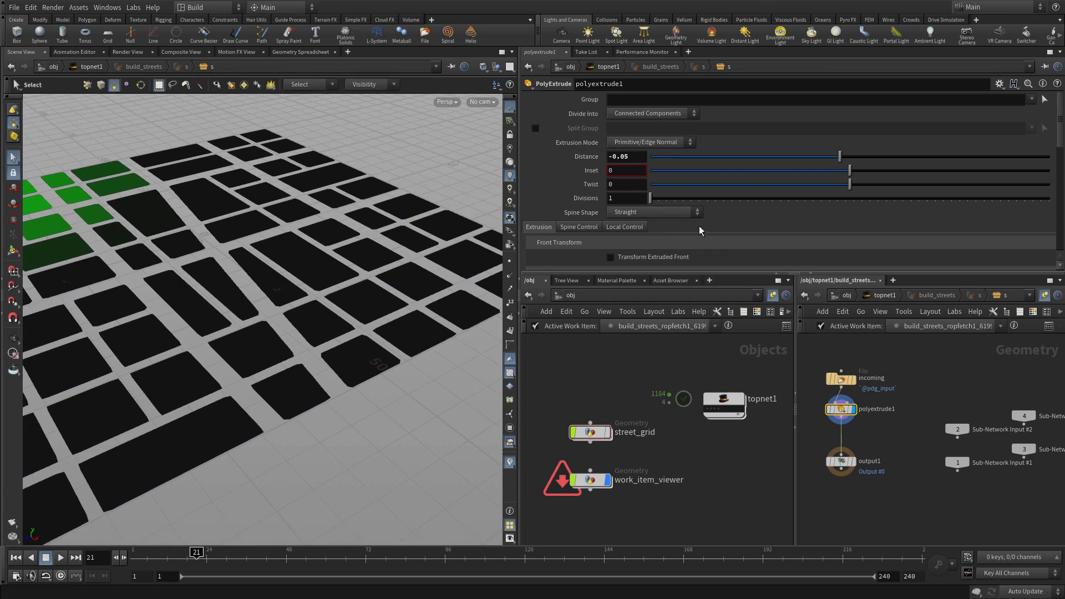
# Step: Enable Output Back on the PolyExtrude and chain Reverse and Color nodes before output1
pyautogui.scroll(-3)
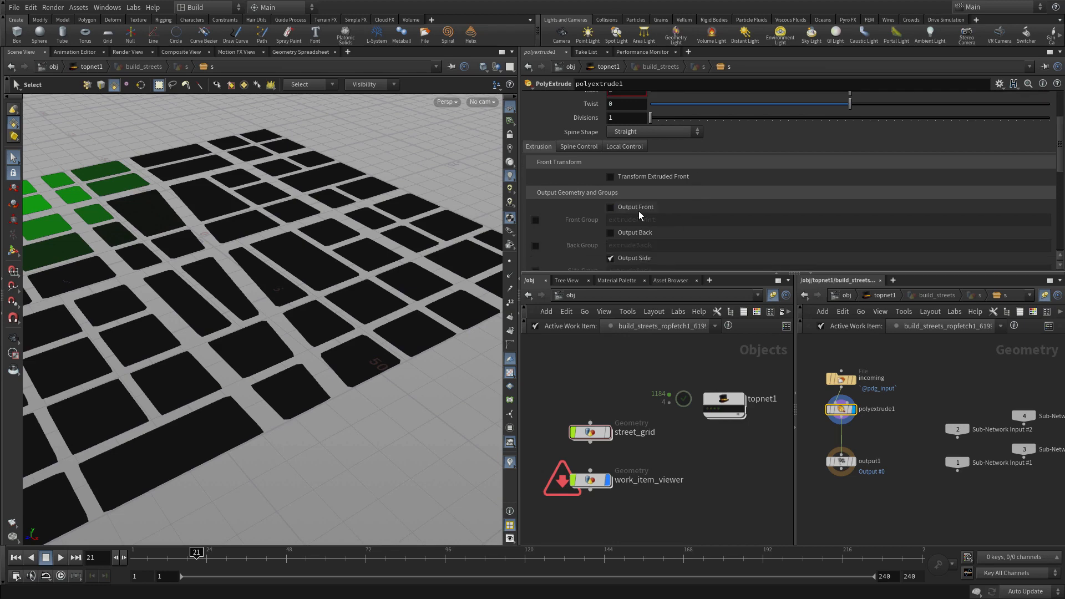
pyautogui.click(610, 232)
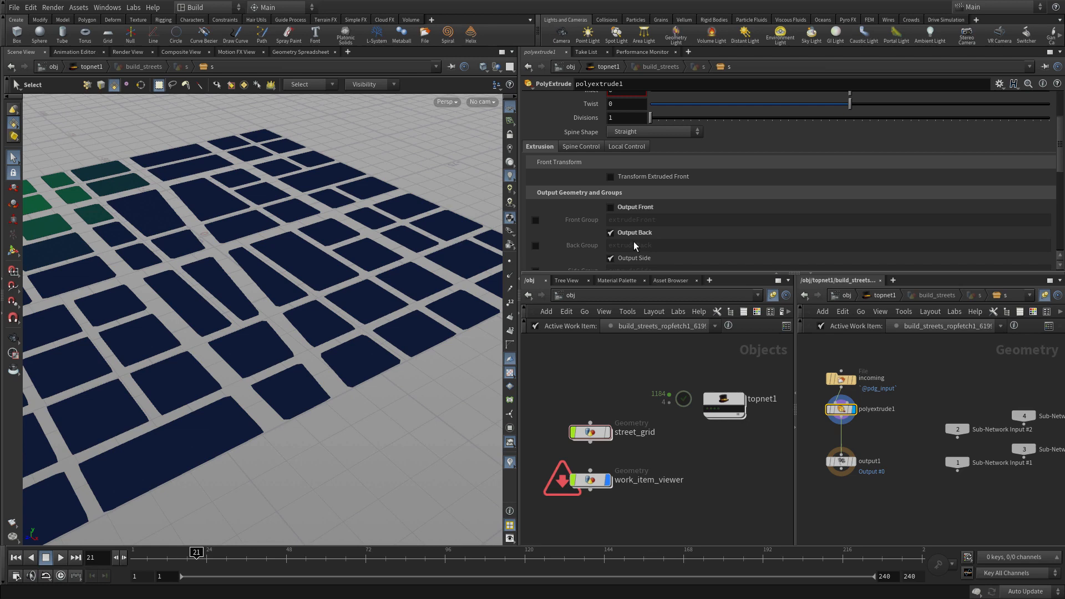
pyautogui.moveTo(633, 246)
pyautogui.write('colo')
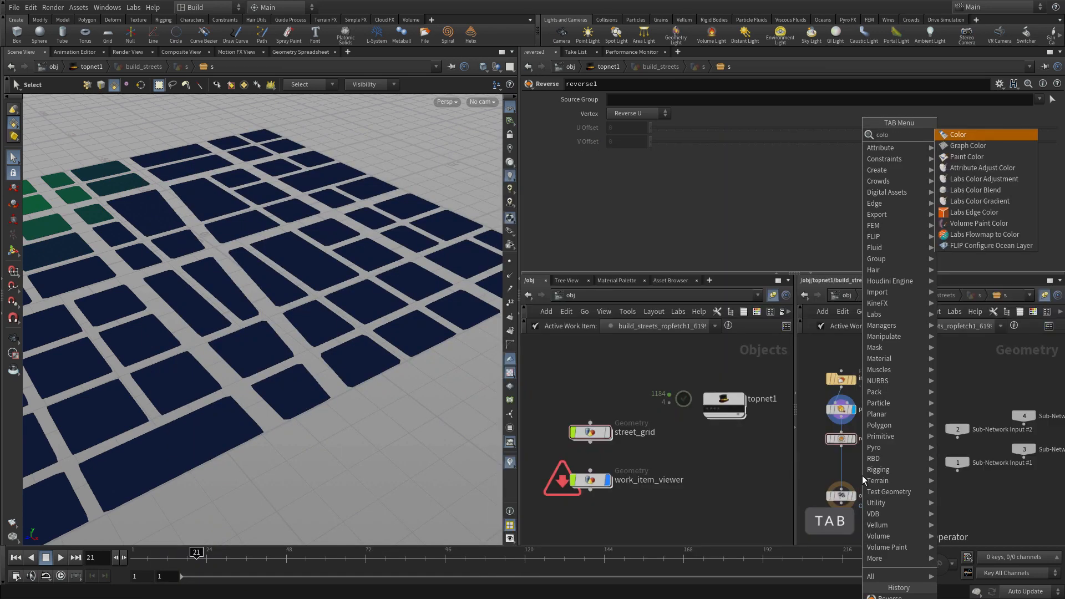
pyautogui.click(959, 134)
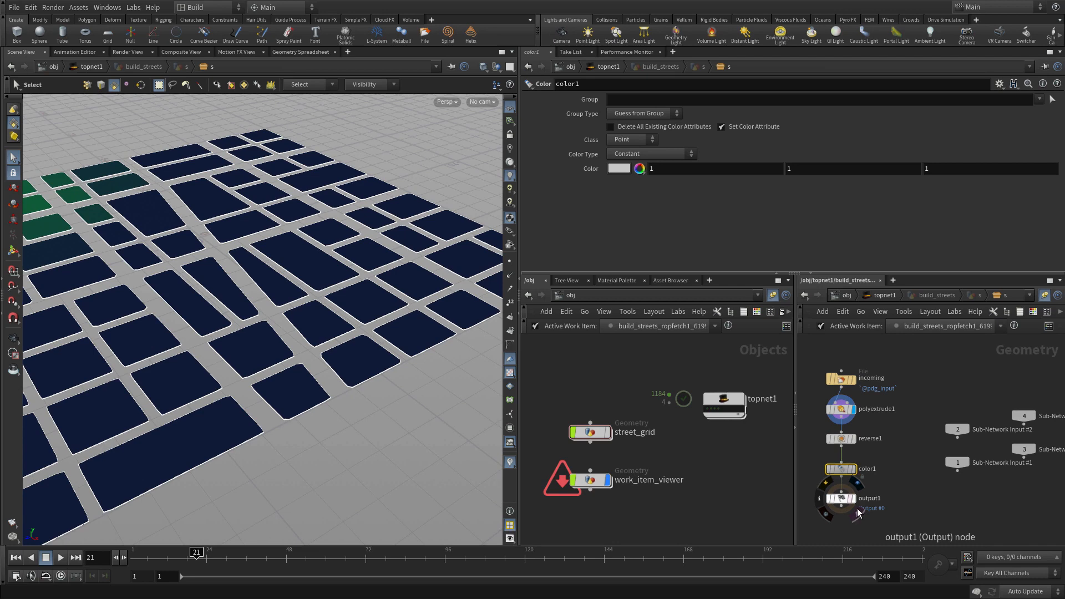
pyautogui.click(841, 469)
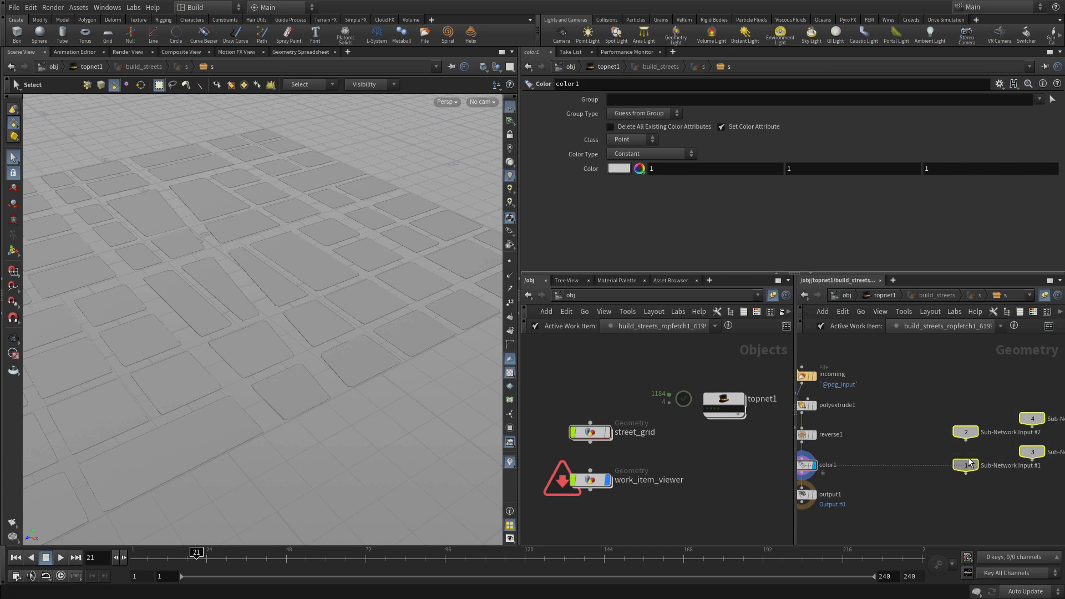
# Step: Add a Box and a Blast keeping only group 2 via Delete Non Selected
pyautogui.press('tab')
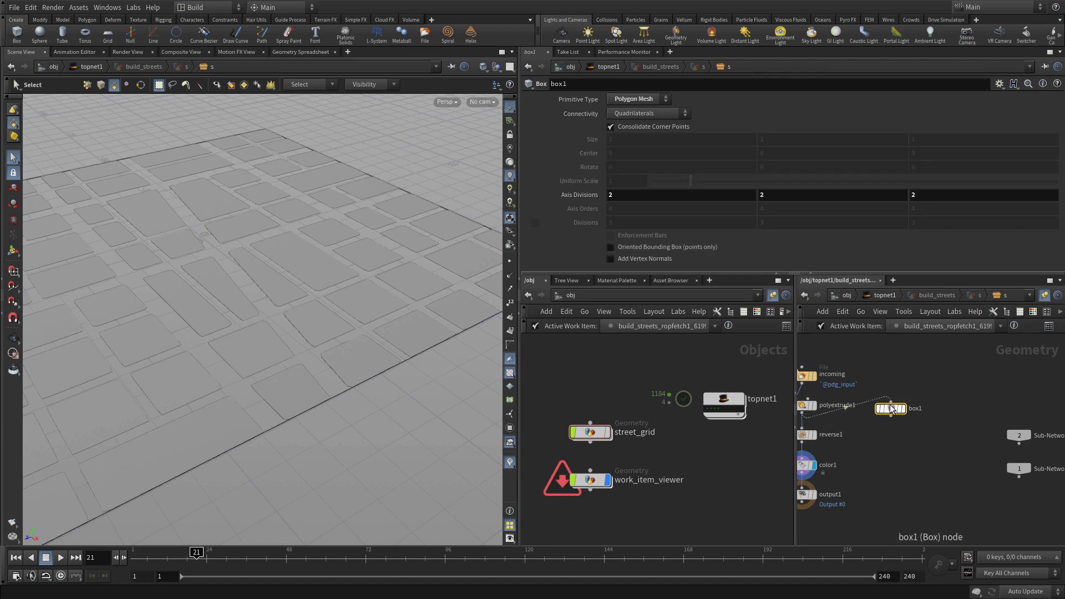
pyautogui.moveTo(890, 409); pyautogui.dragTo(911, 425)
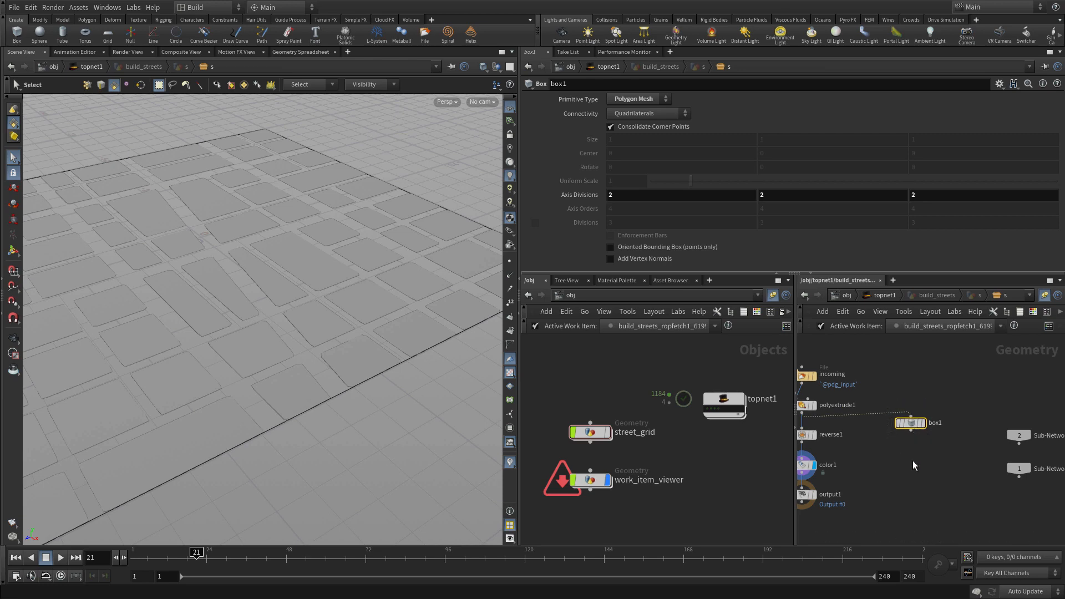
pyautogui.moveTo(915, 451)
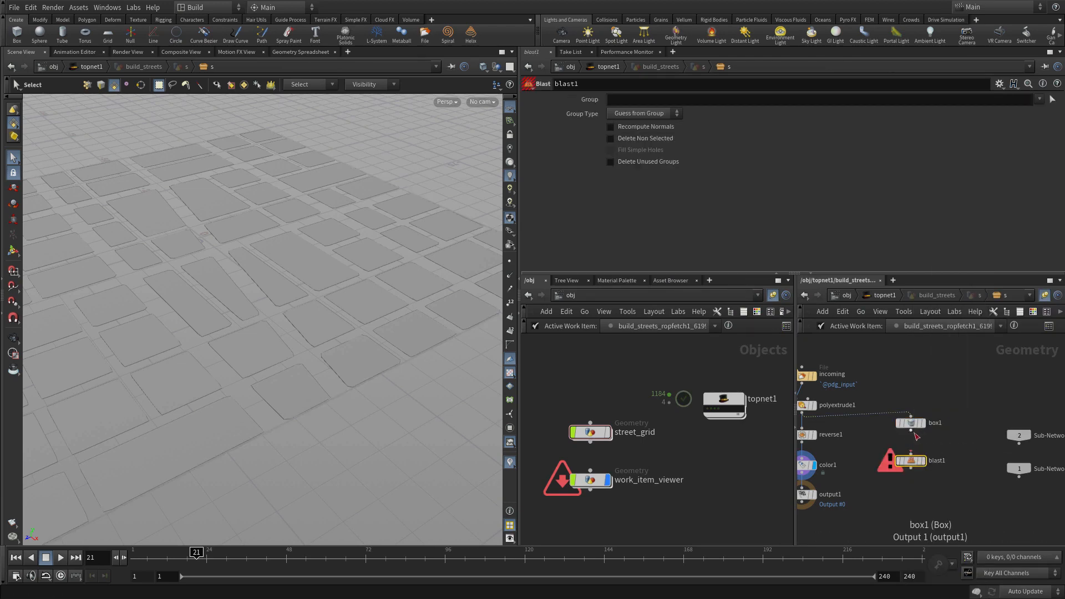
pyautogui.click(914, 460)
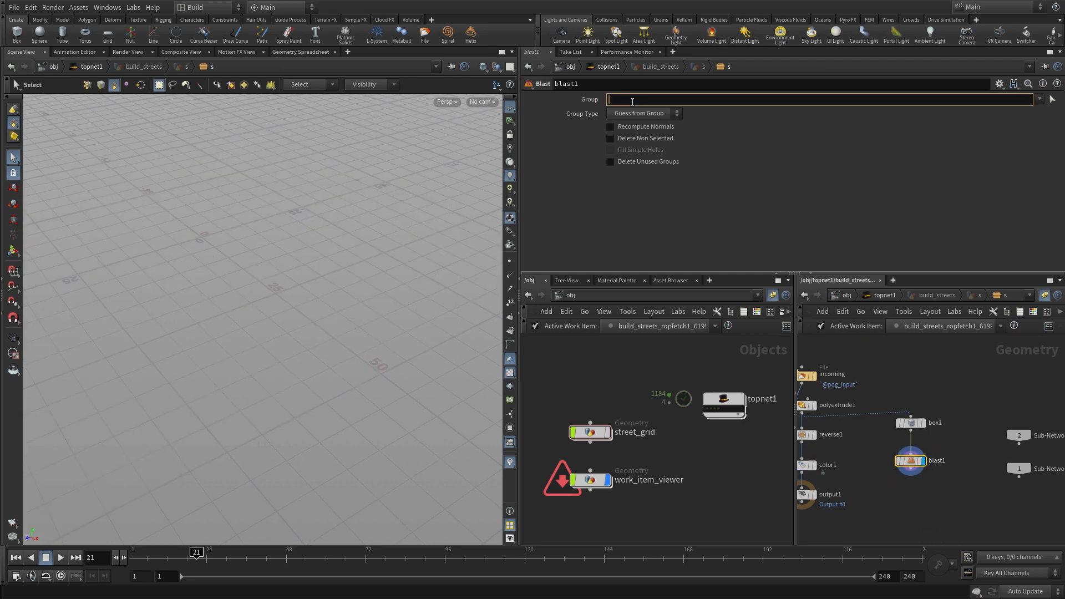
pyautogui.write('2')
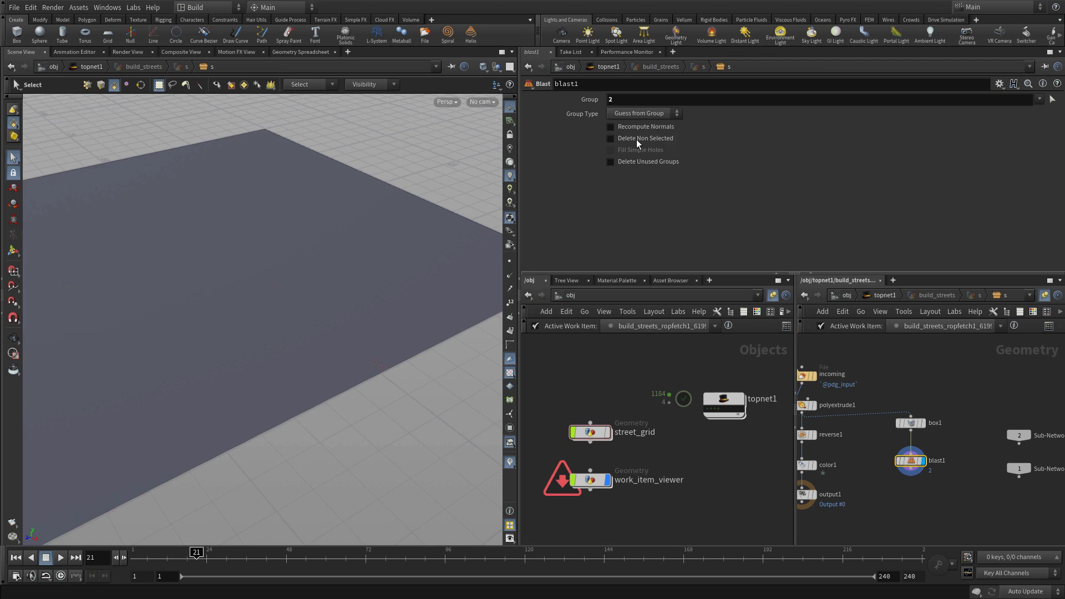
pyautogui.click(611, 138)
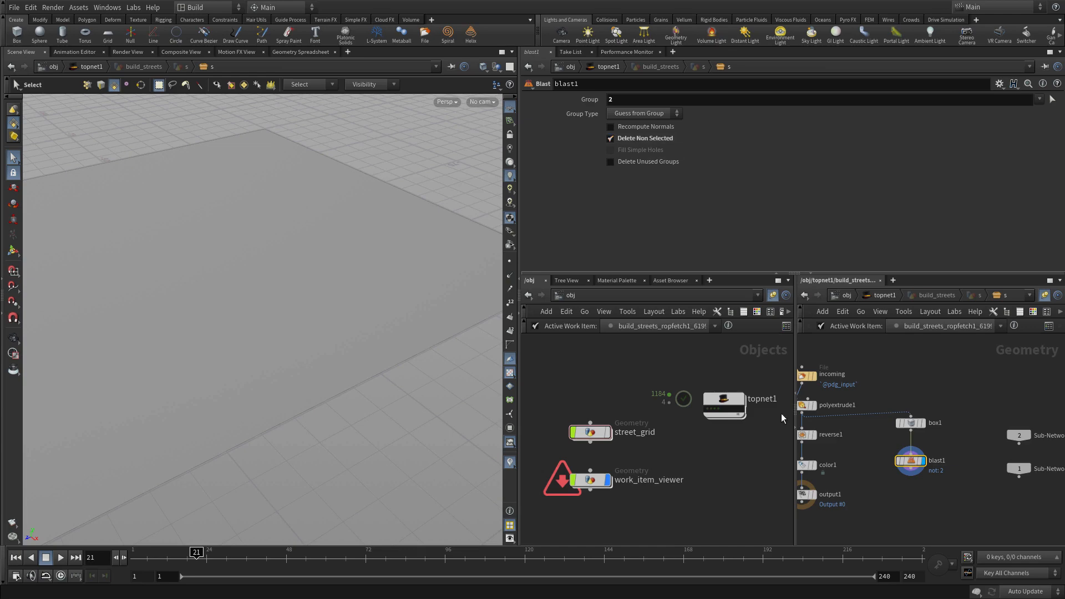
pyautogui.press('tab')
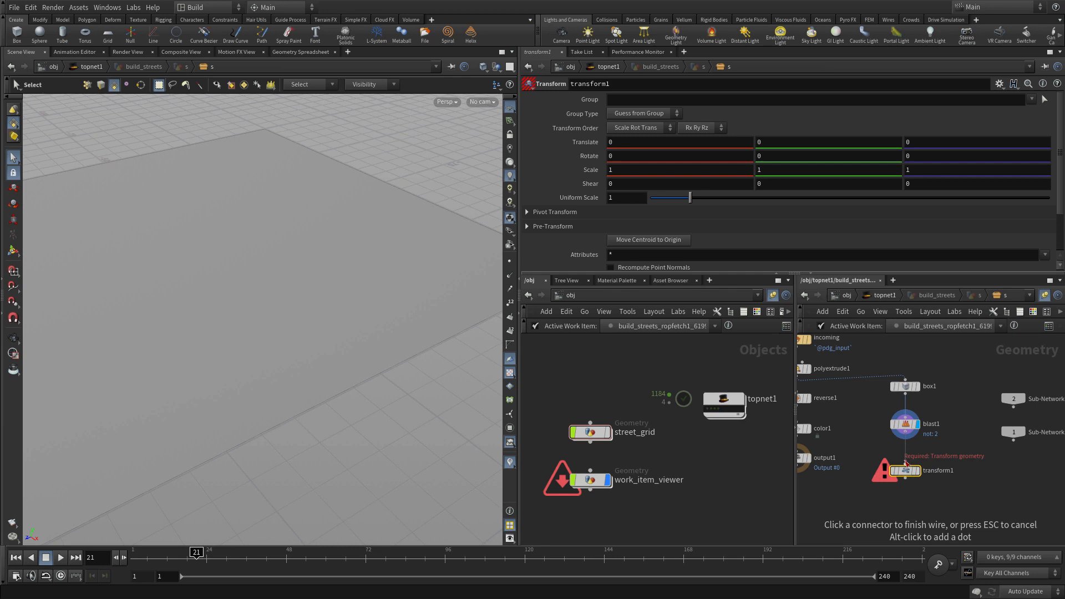
# Step: Place transform1 below the Blast with Translate Y -0.05 and Scale X and Z 1.05
pyautogui.click(905, 472)
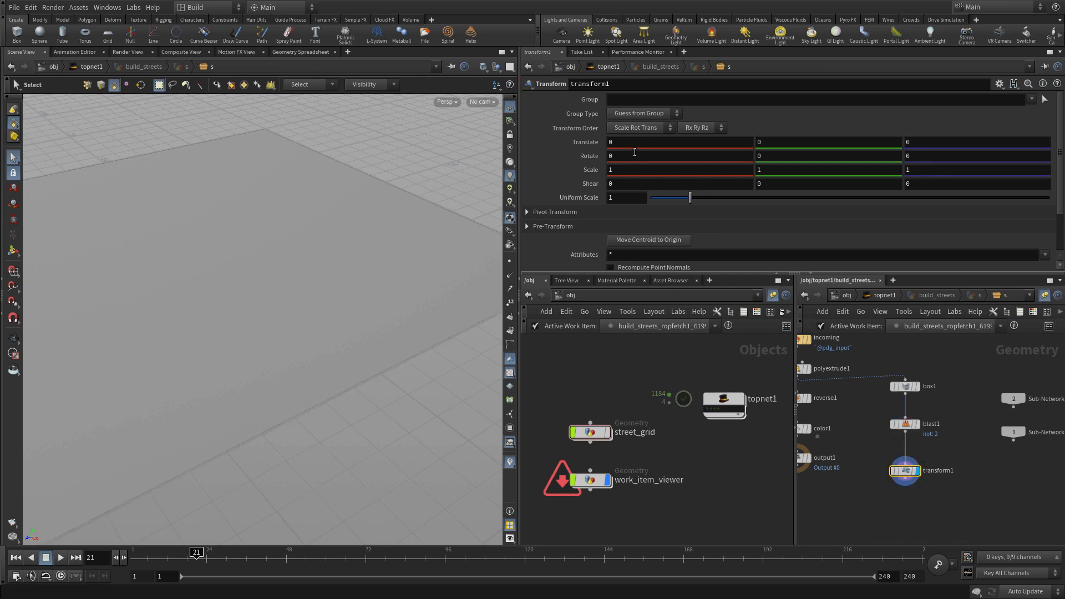
pyautogui.click(827, 141)
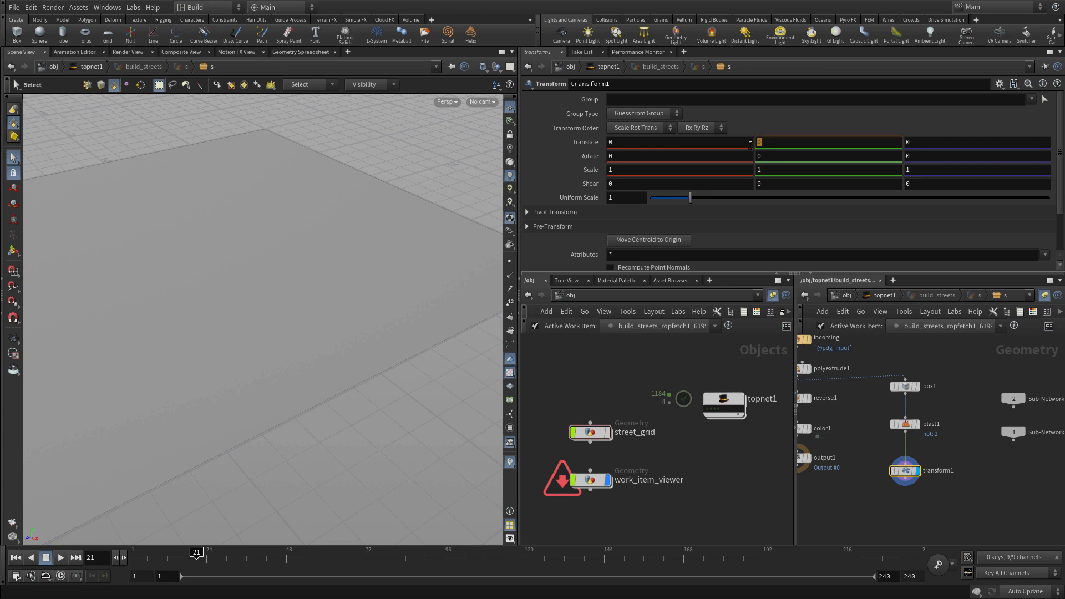
pyautogui.write('-0.05')
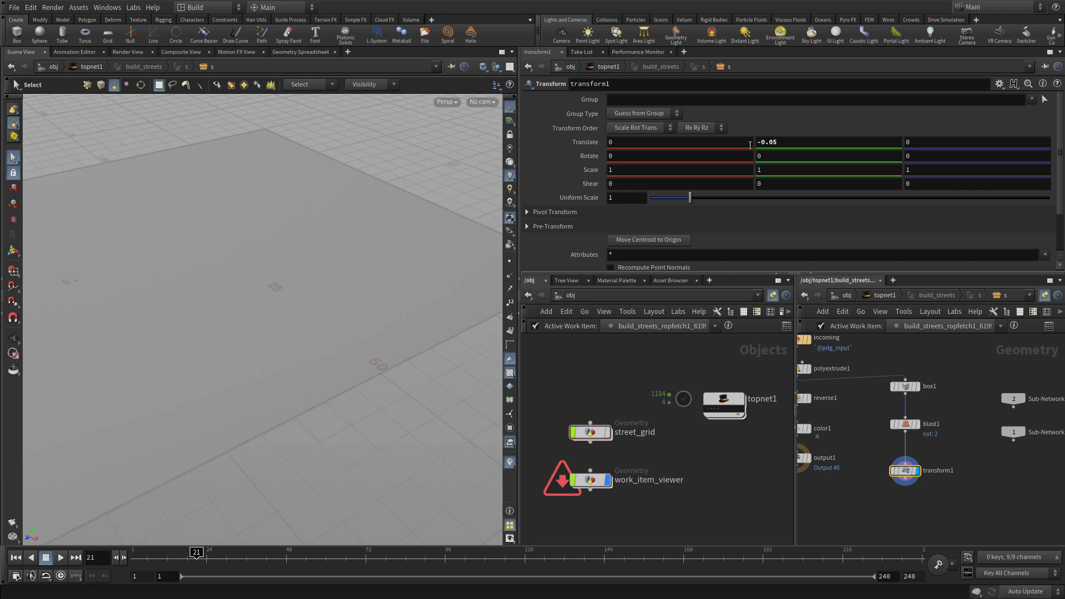
pyautogui.moveTo(712, 182)
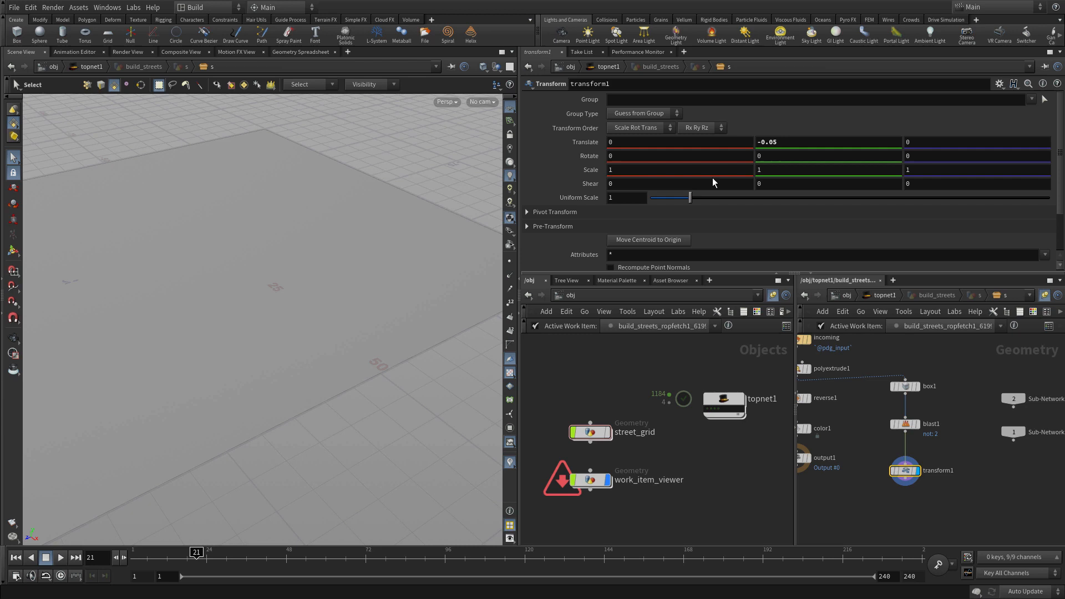
pyautogui.click(679, 169)
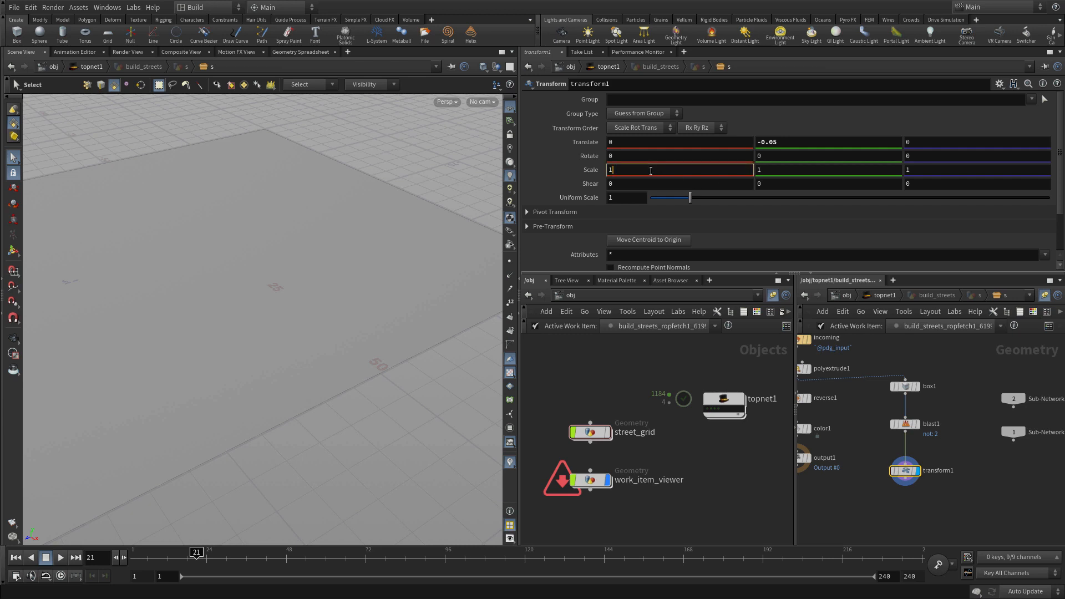
pyautogui.write('105')
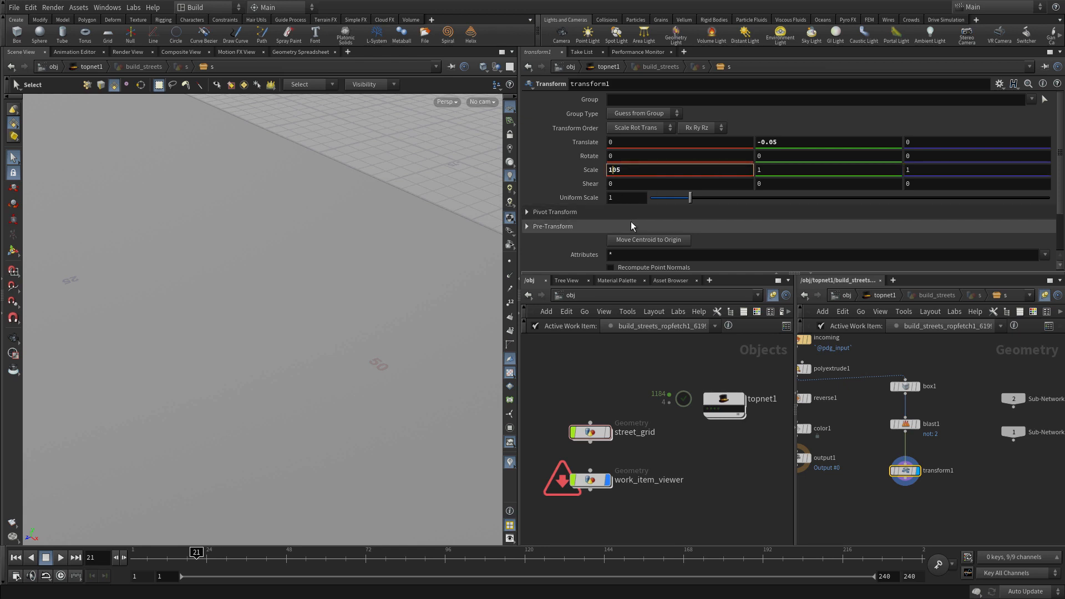
pyautogui.write('1.05')
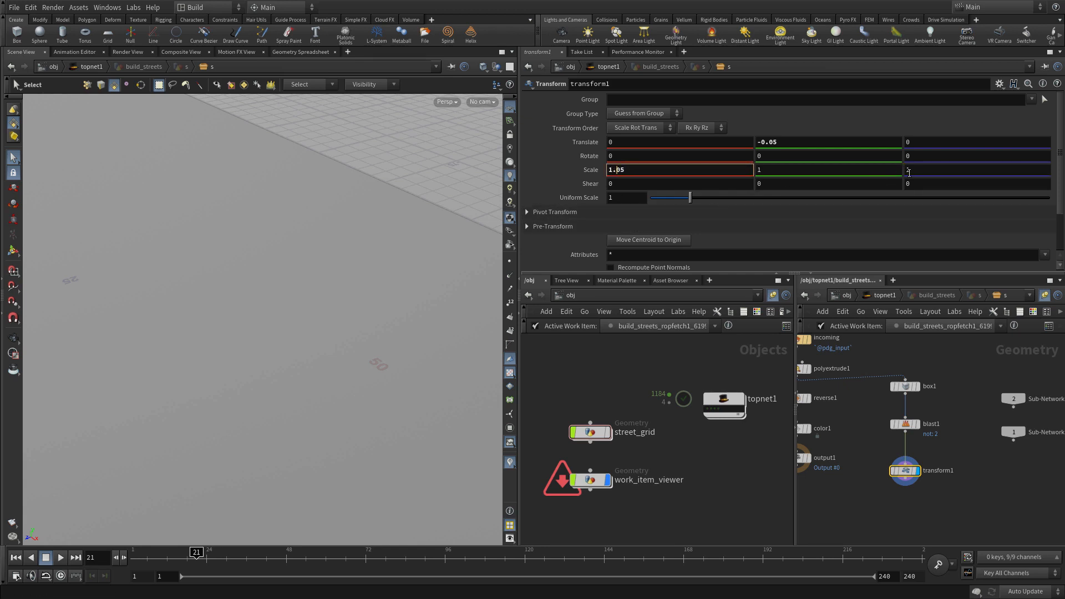
pyautogui.write('1.0')
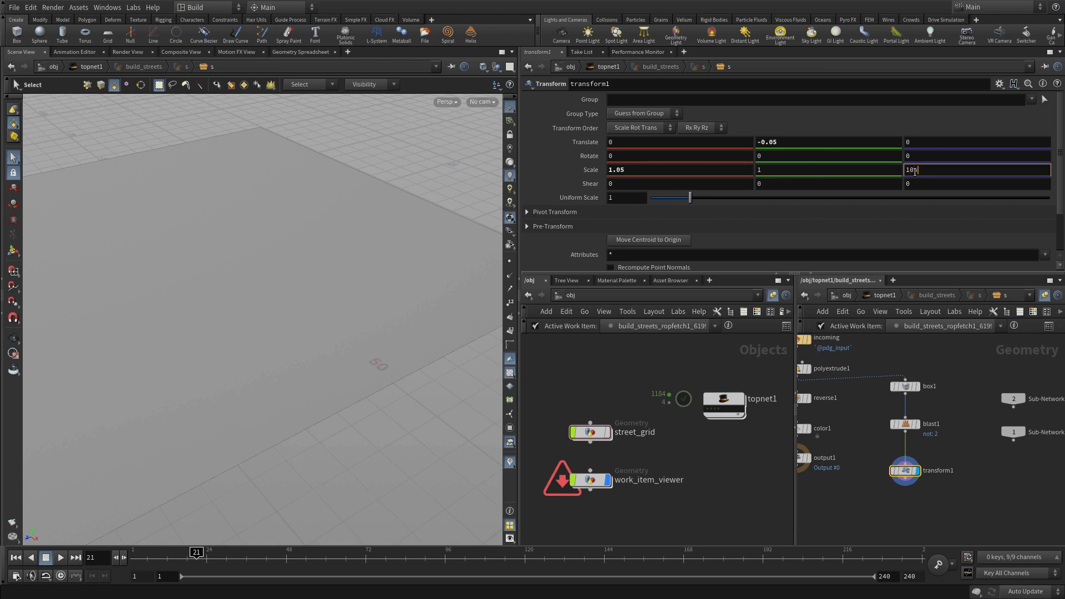
pyautogui.write('1.5')
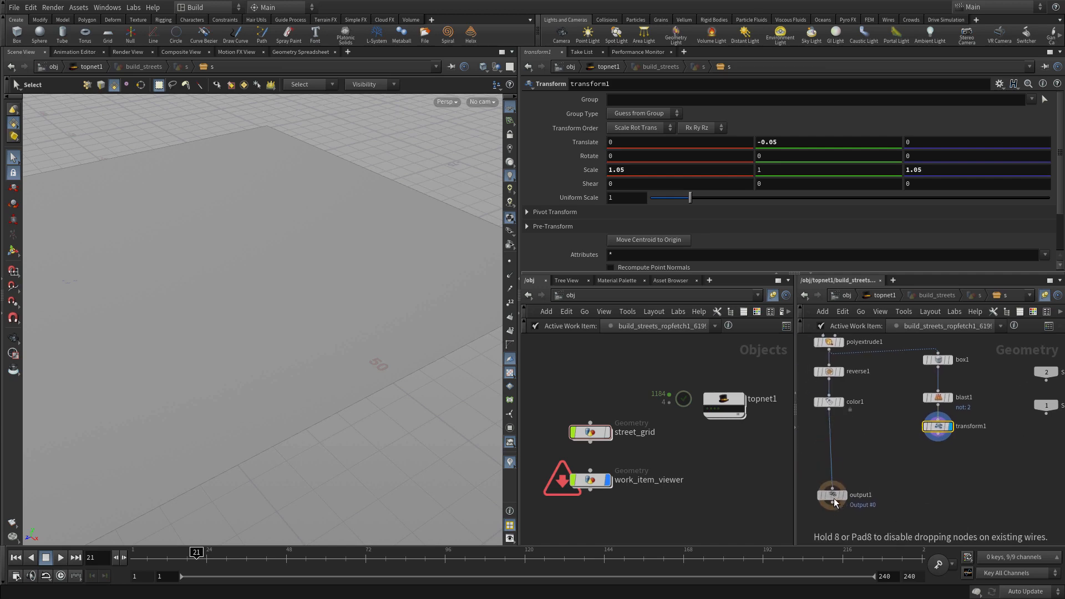
# Step: Append a Color node after transform1 with colour 0.33, 0.33, 0.33
pyautogui.press('tab')
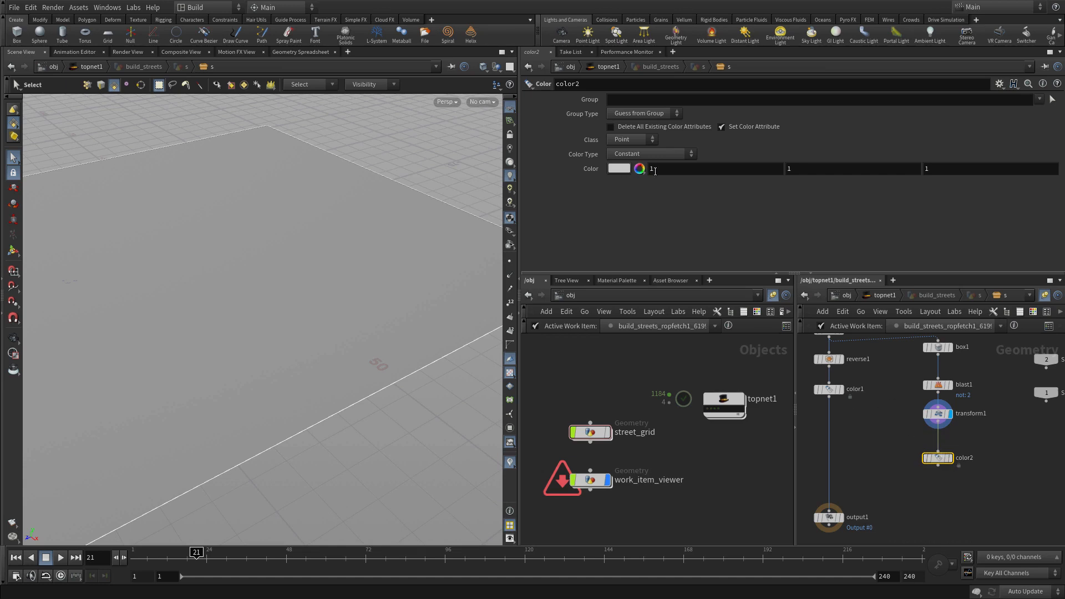
pyautogui.write('.33000000000000002')
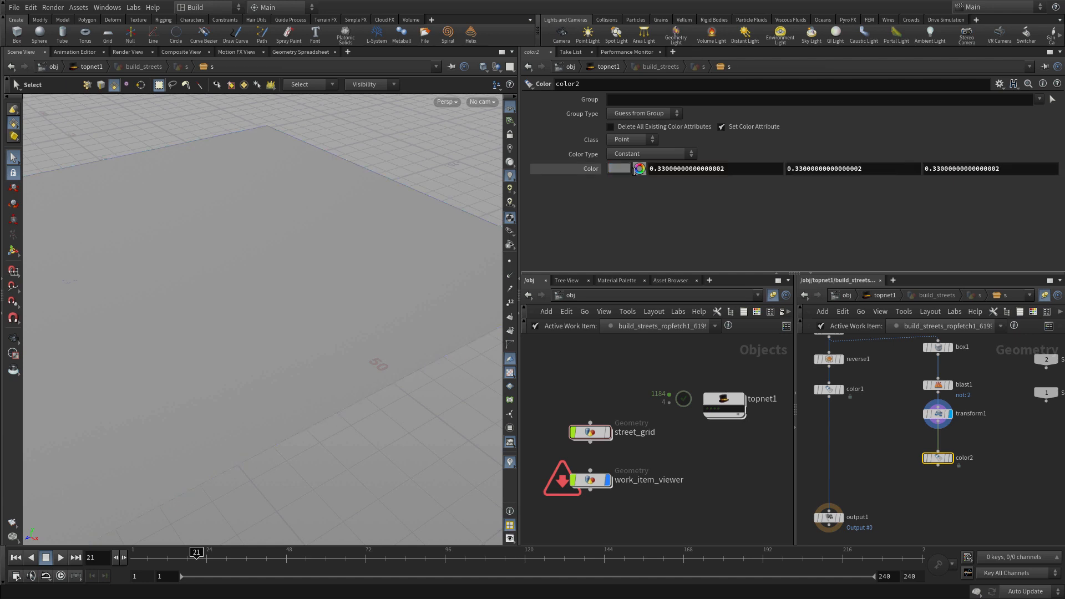
pyautogui.moveTo(947, 466)
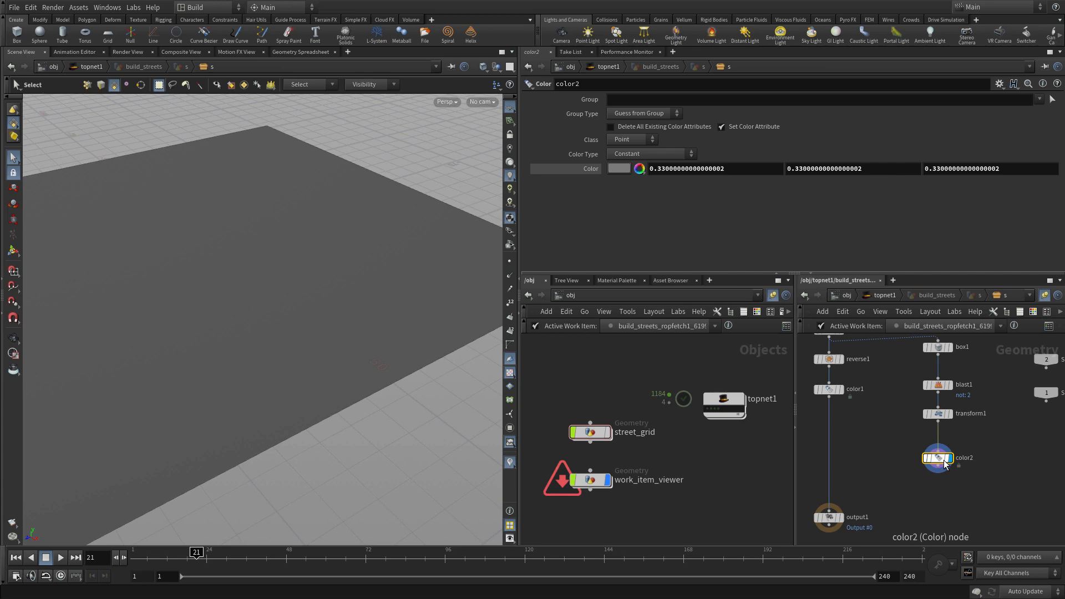
pyautogui.moveTo(875, 494)
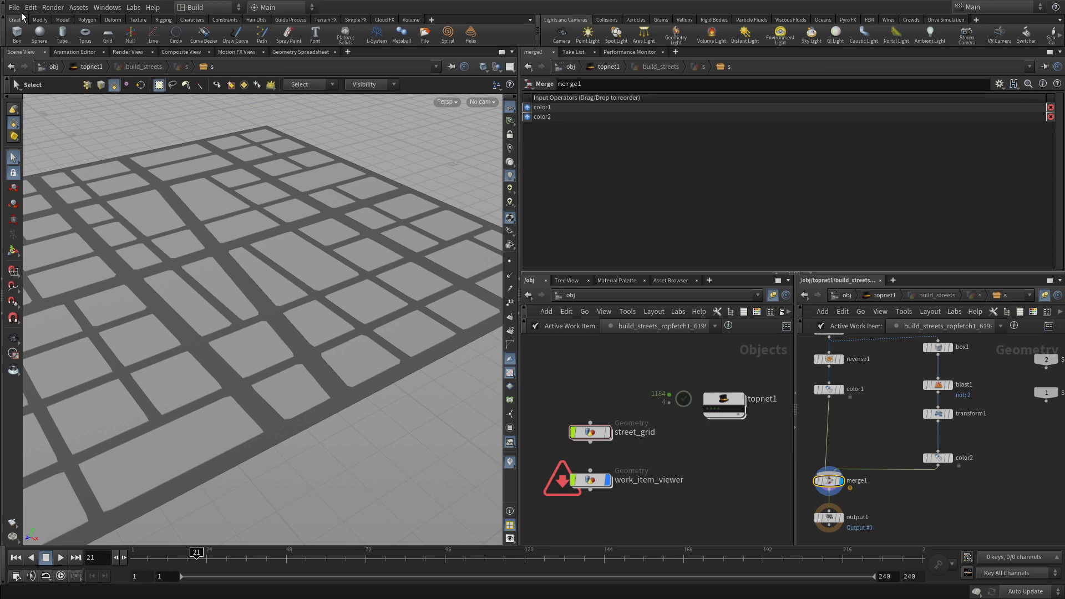
# Step: Save the scene with File > Save after merging both colour branches into output1
pyautogui.click(12, 7)
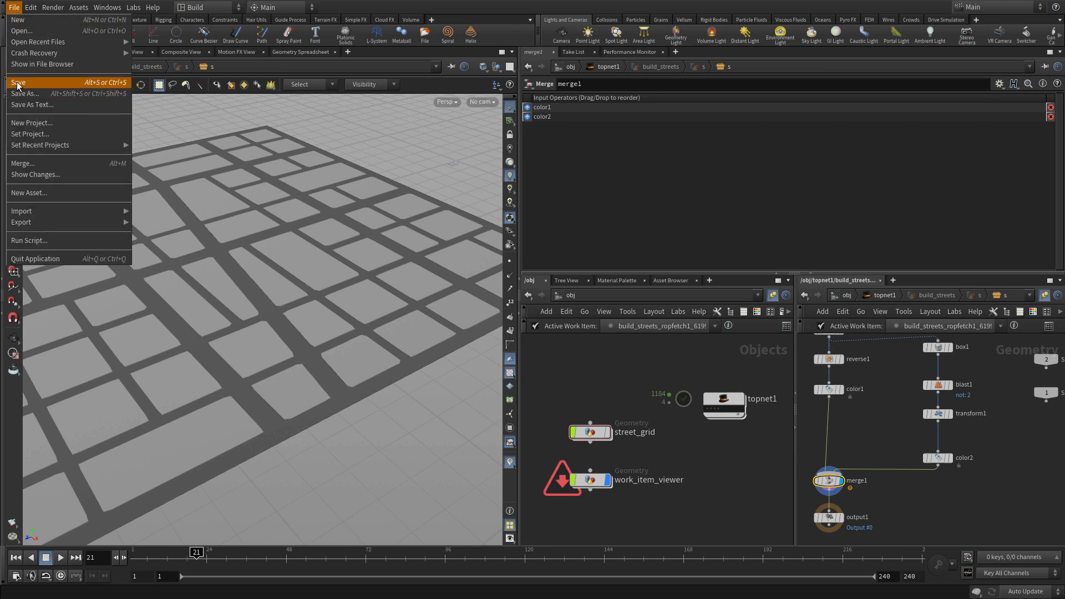
pyautogui.click(18, 82)
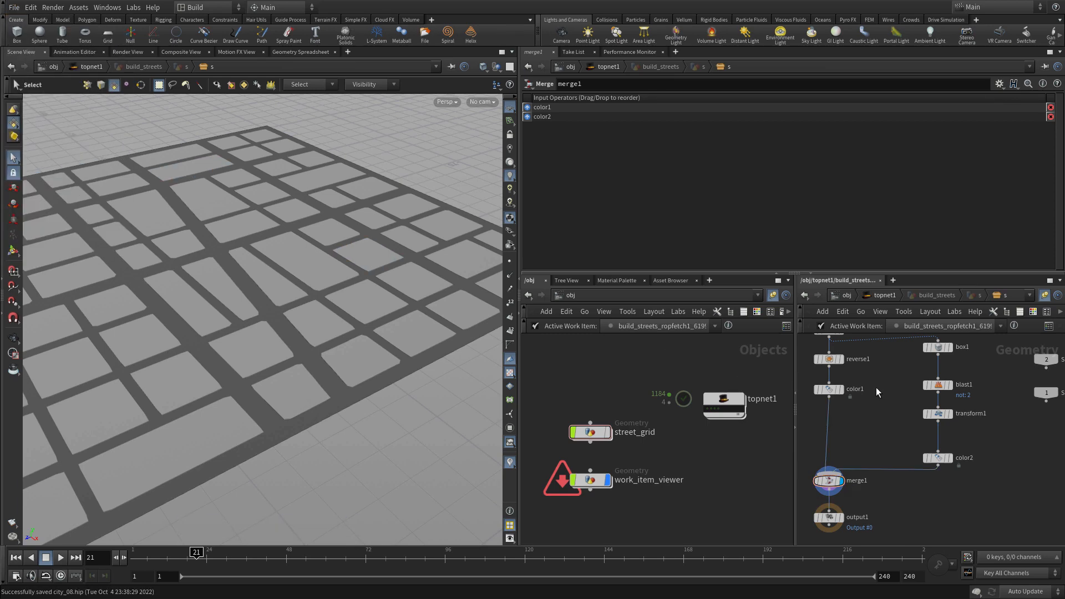
pyautogui.moveTo(882, 303)
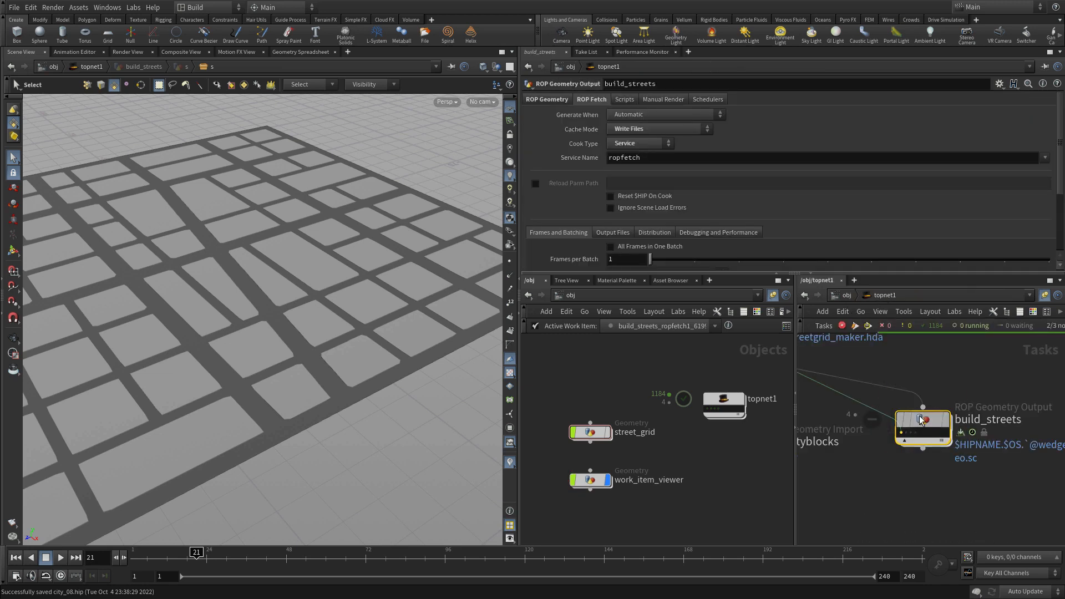
# Step: Recook the build_streets task from its context menu in topnet1
pyautogui.rightClick(921, 420)
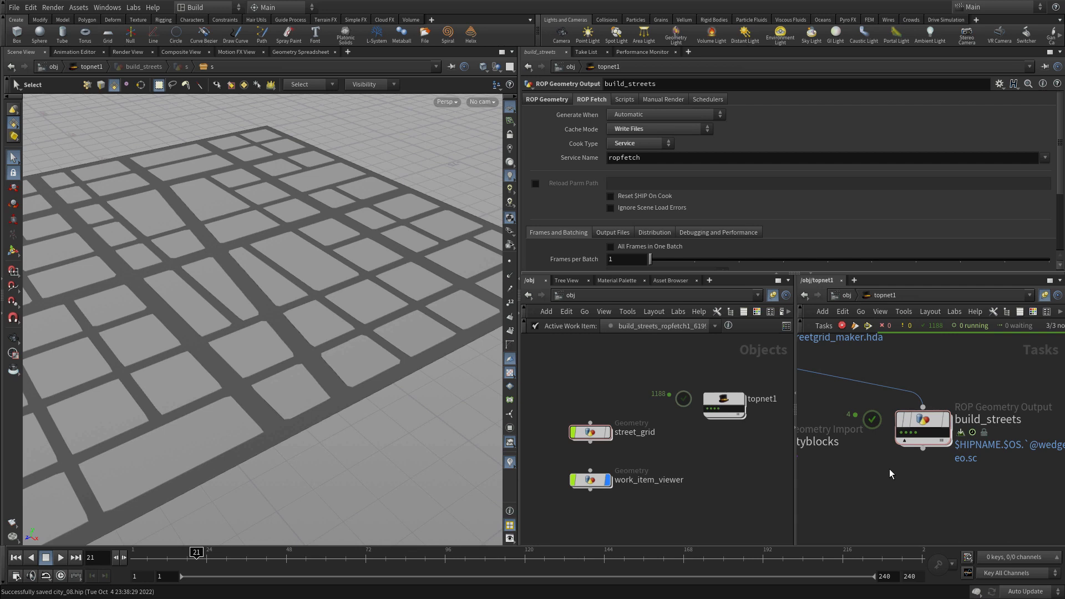
pyautogui.moveTo(928, 512)
pyautogui.write('parti')
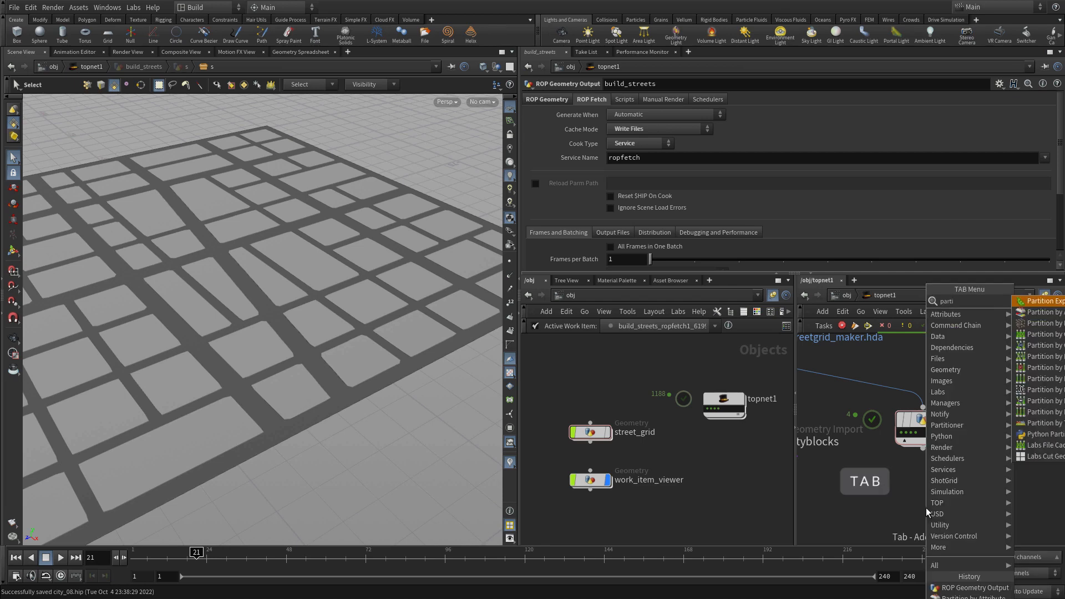
pyautogui.moveTo(947, 481)
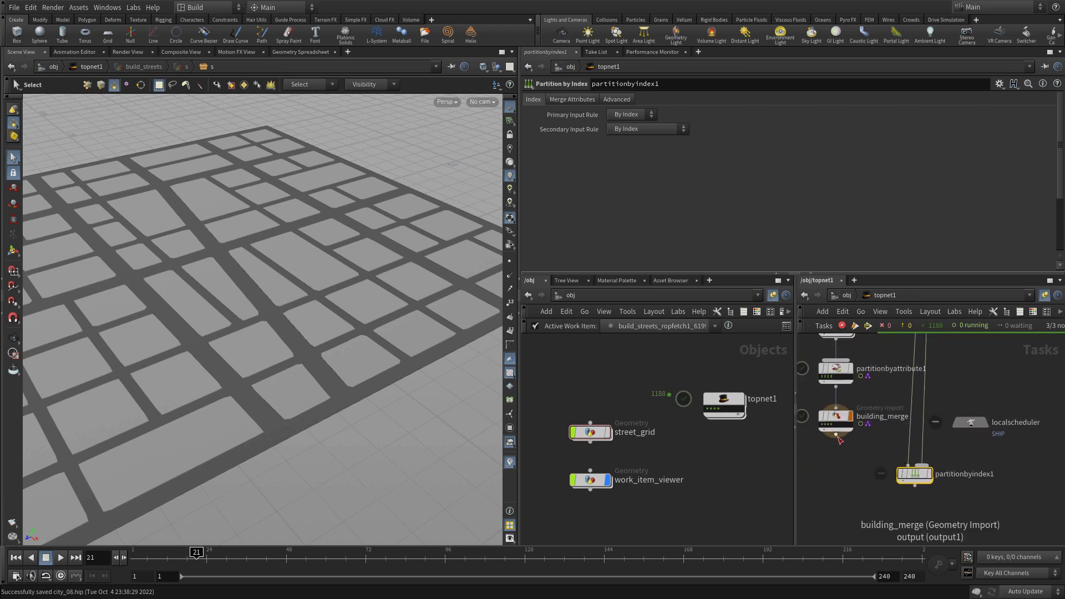
# Step: Wire building_merge into the new Partition by Index node
pyautogui.moveTo(836, 438); pyautogui.dragTo(914, 473)
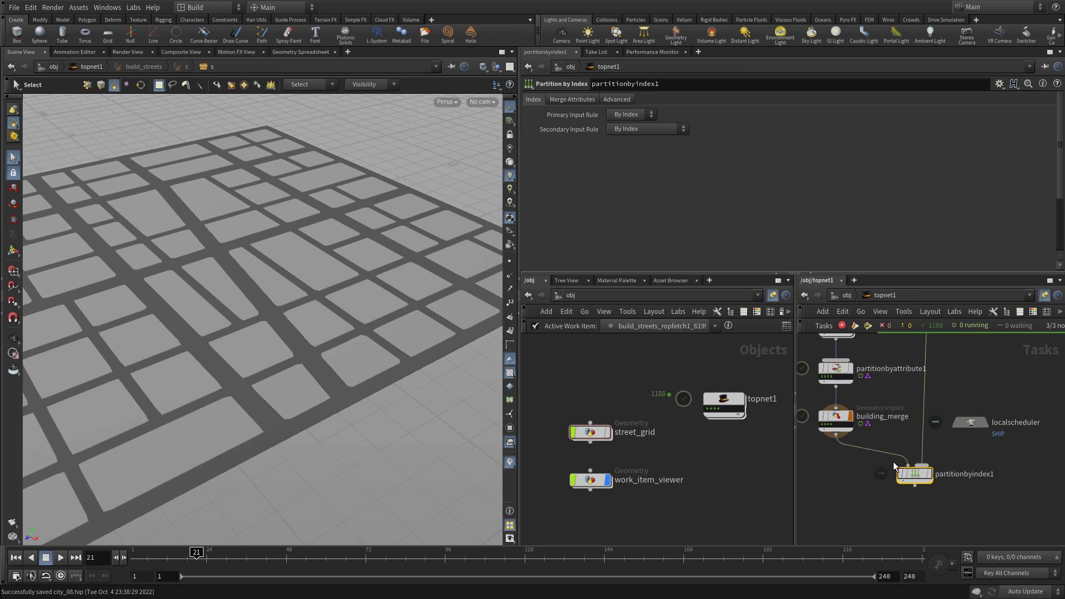
pyautogui.moveTo(893, 474)
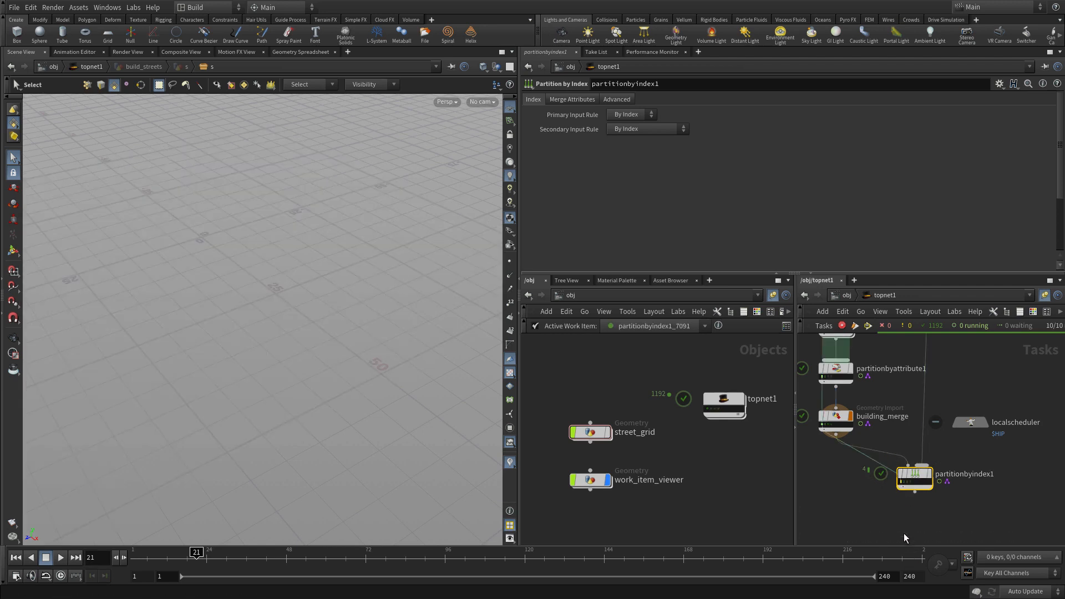
# Step: Move partitionbyindex1 lower and make one of its work items active to view the buildings
pyautogui.moveTo(913, 473); pyautogui.dragTo(945, 499)
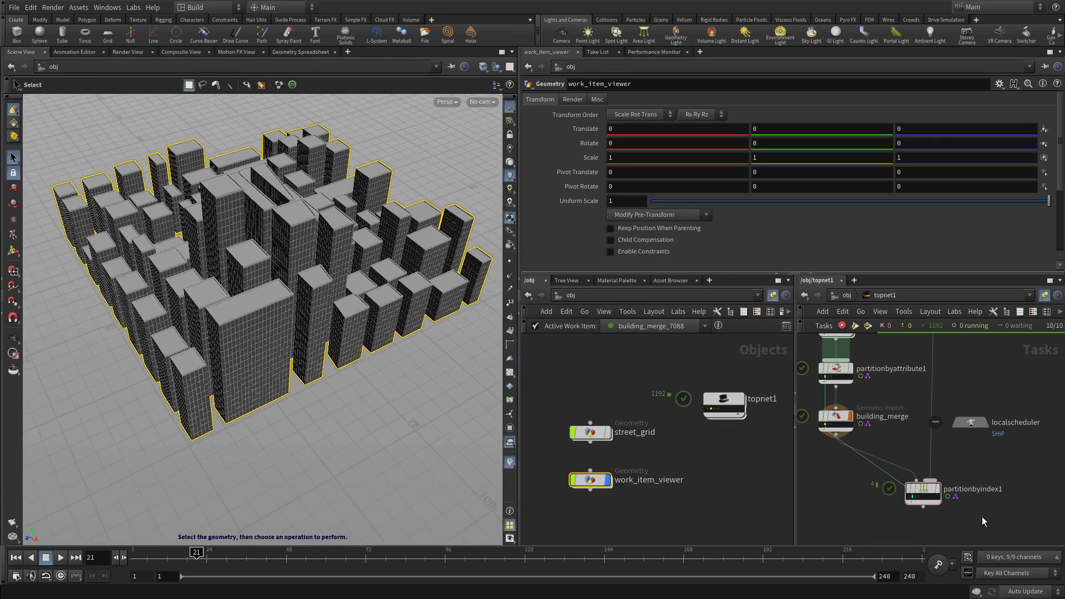
pyautogui.click(924, 491)
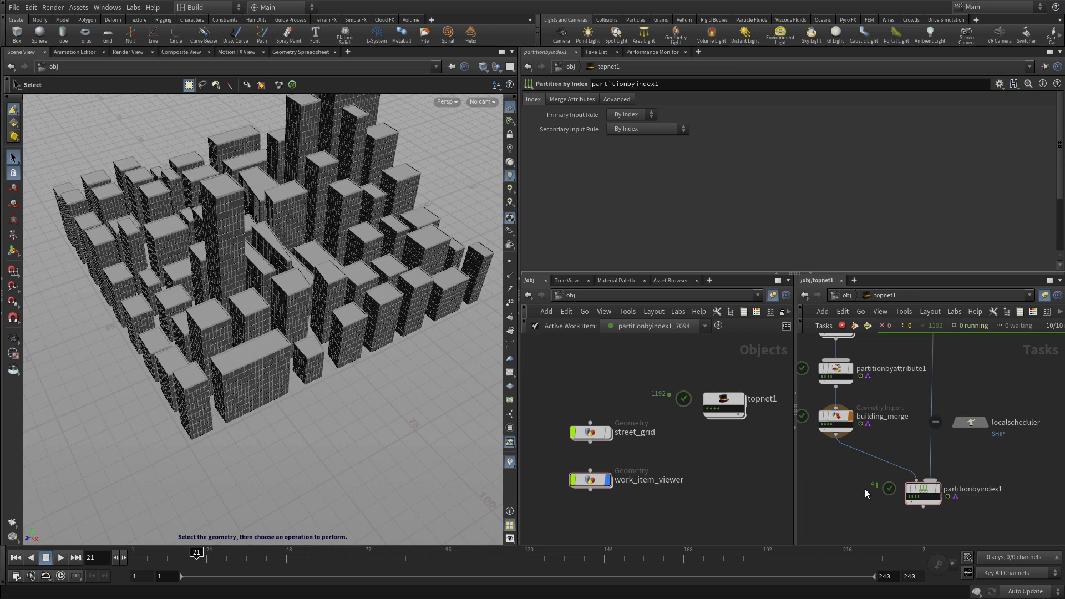
pyautogui.moveTo(923, 491)
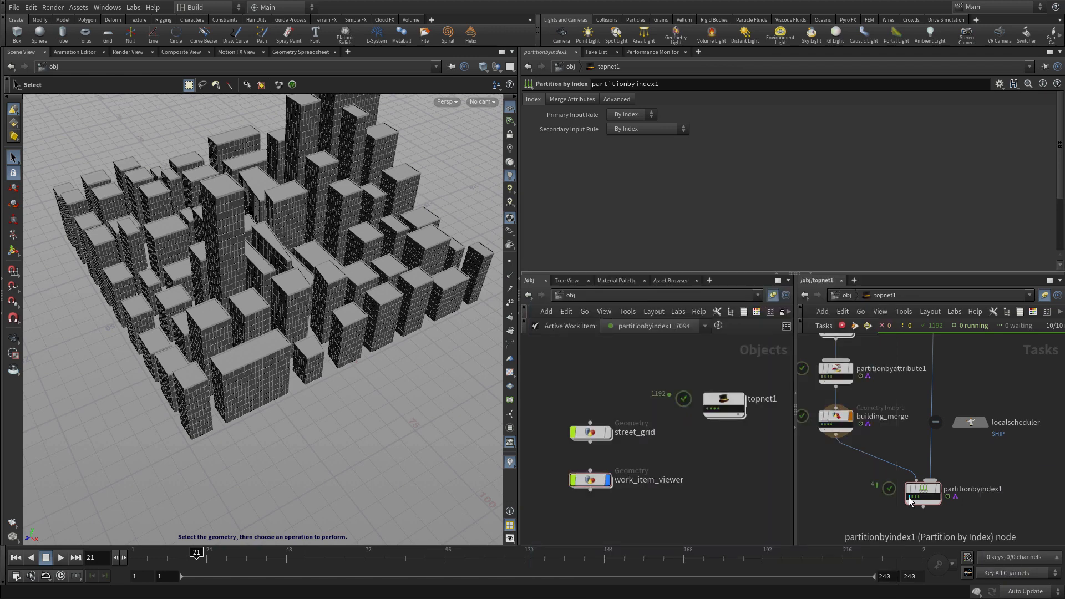
# Step: Add work_item_viewer1 and switch to another partitionbyindex1 work item over the dark street ground
pyautogui.click(590, 480)
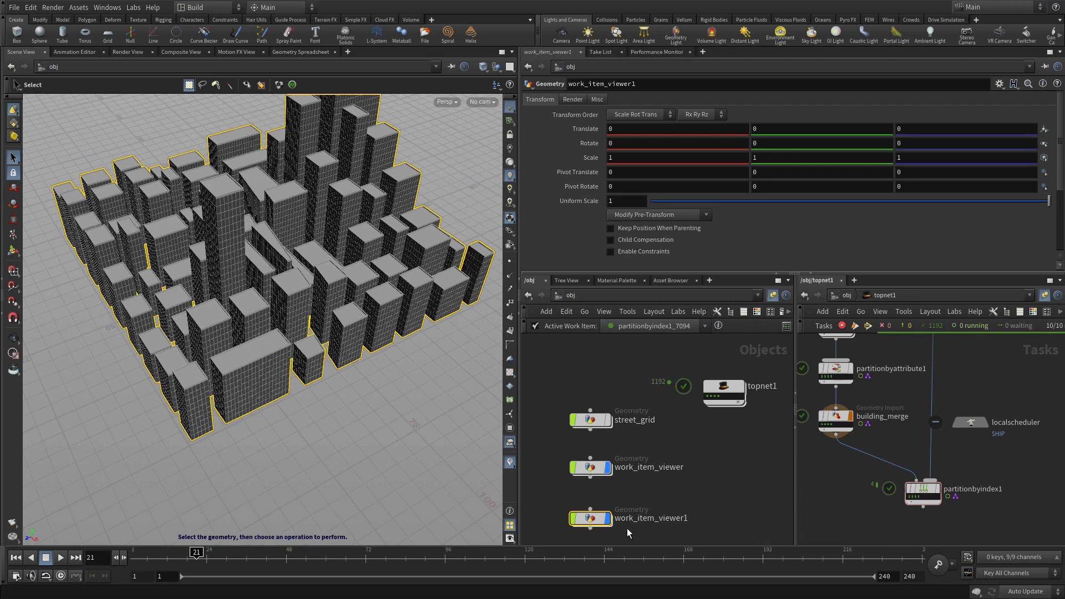
pyautogui.moveTo(596, 524)
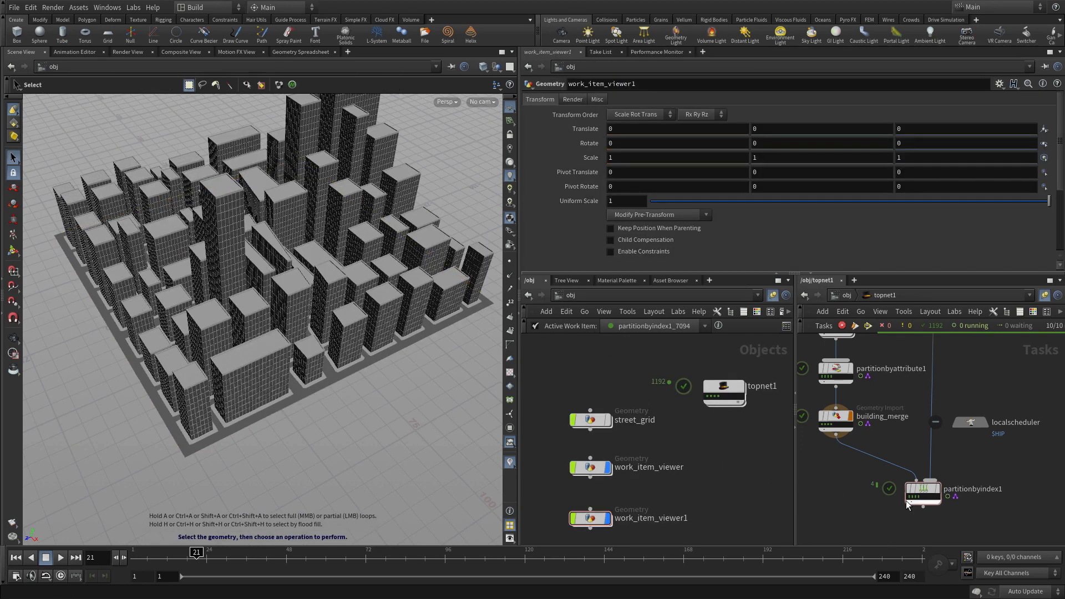
pyautogui.click(923, 490)
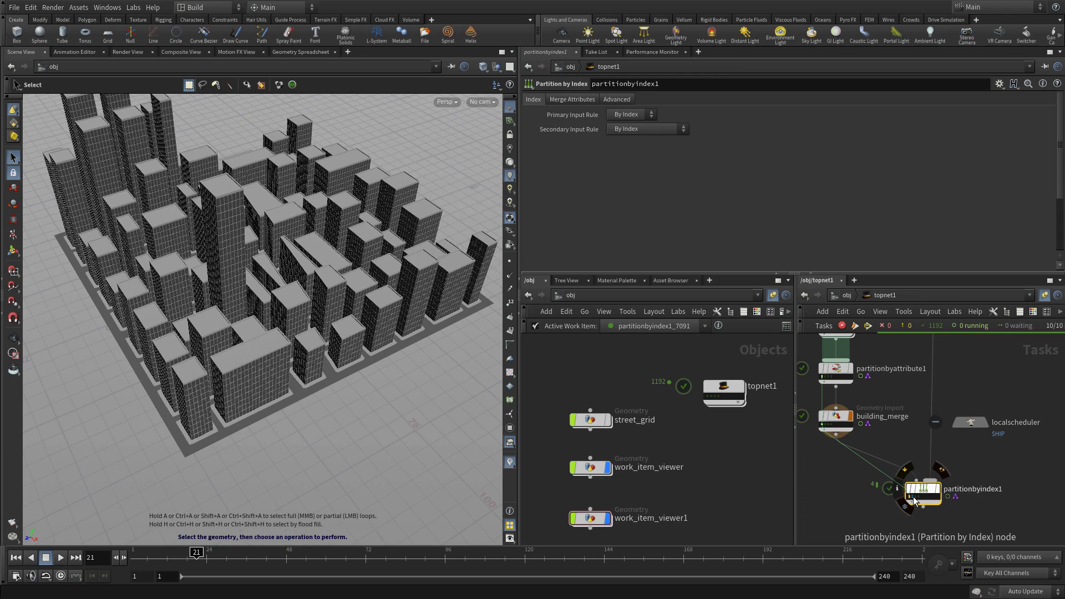